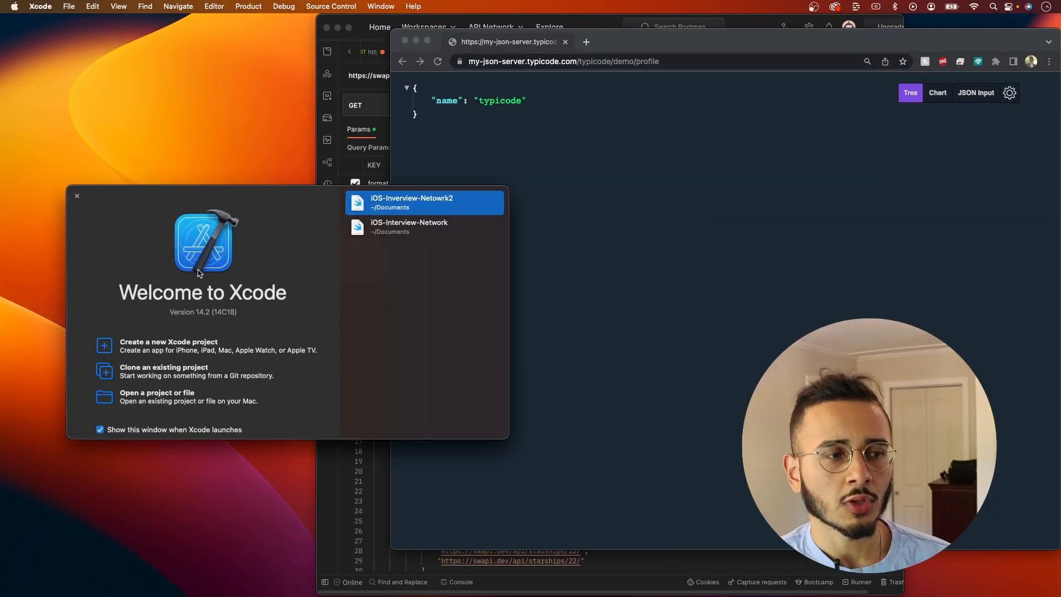
# - Open the Networking playground from the Welcome to Xcode window
pyautogui.click(69, 6)
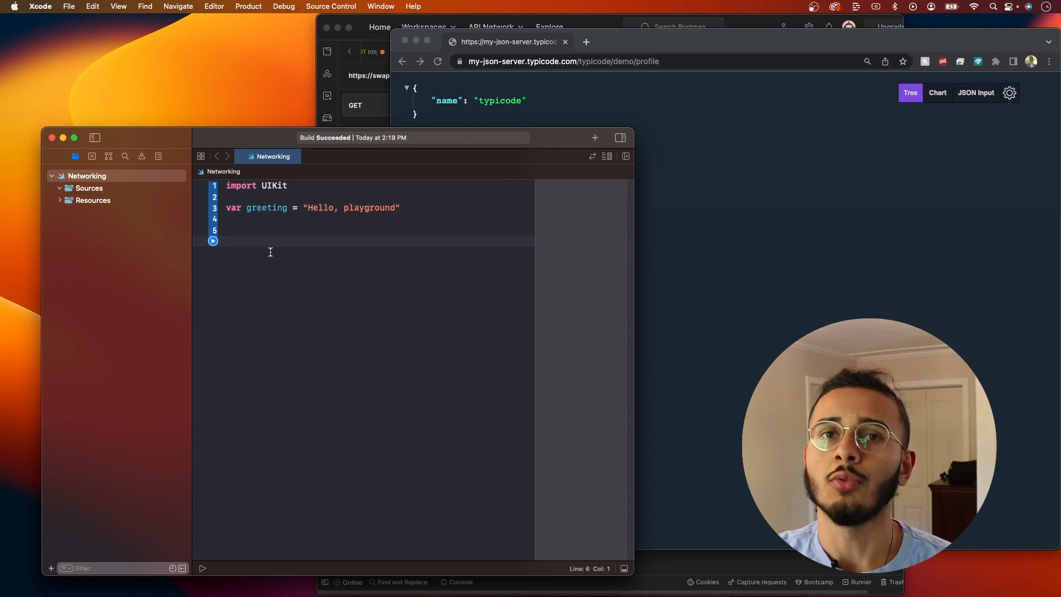
# - Declare func makeNetworkRequest() async throws { } with an empty body line
pyautogui.write('func make')
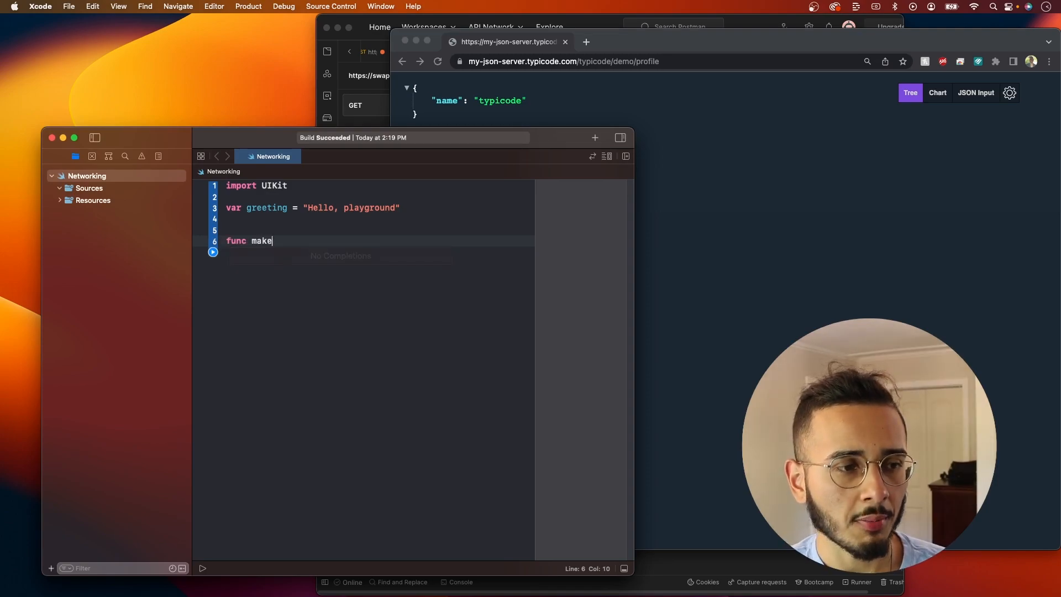
pyautogui.write('Netw')
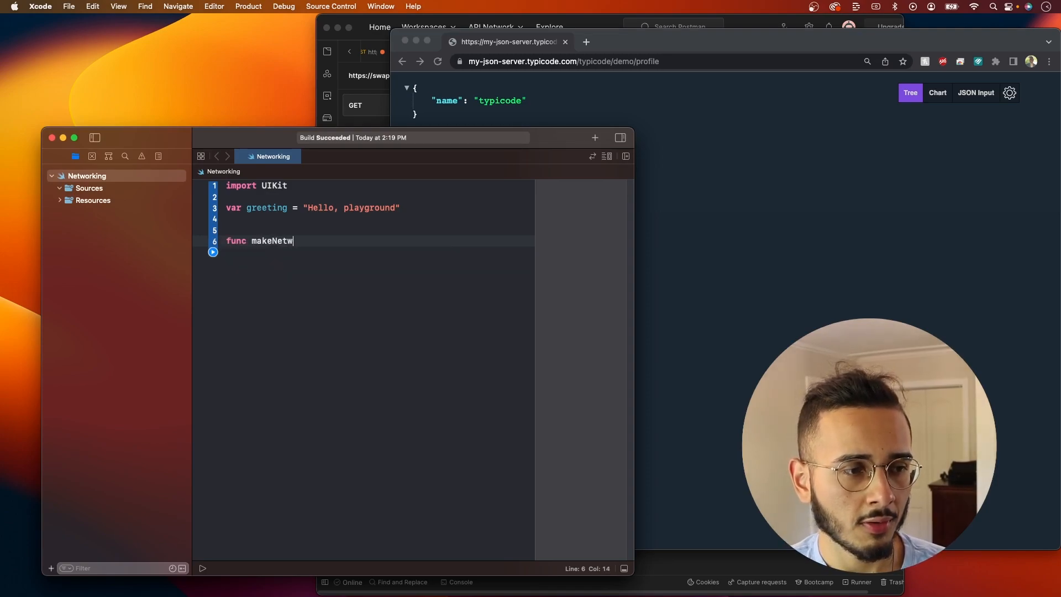
pyautogui.write('orkRequ')
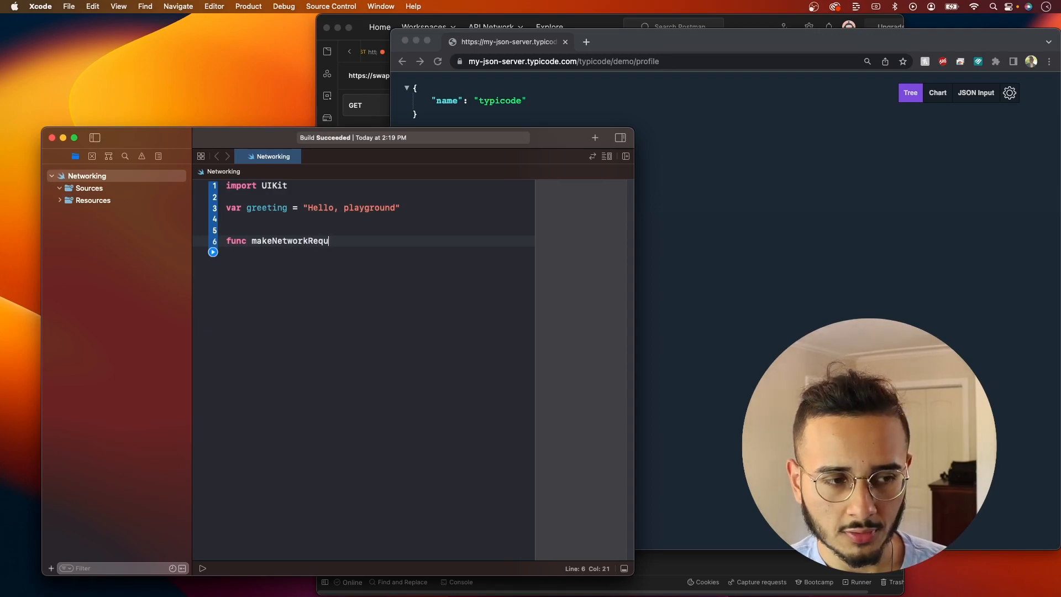
pyautogui.write('est() as')
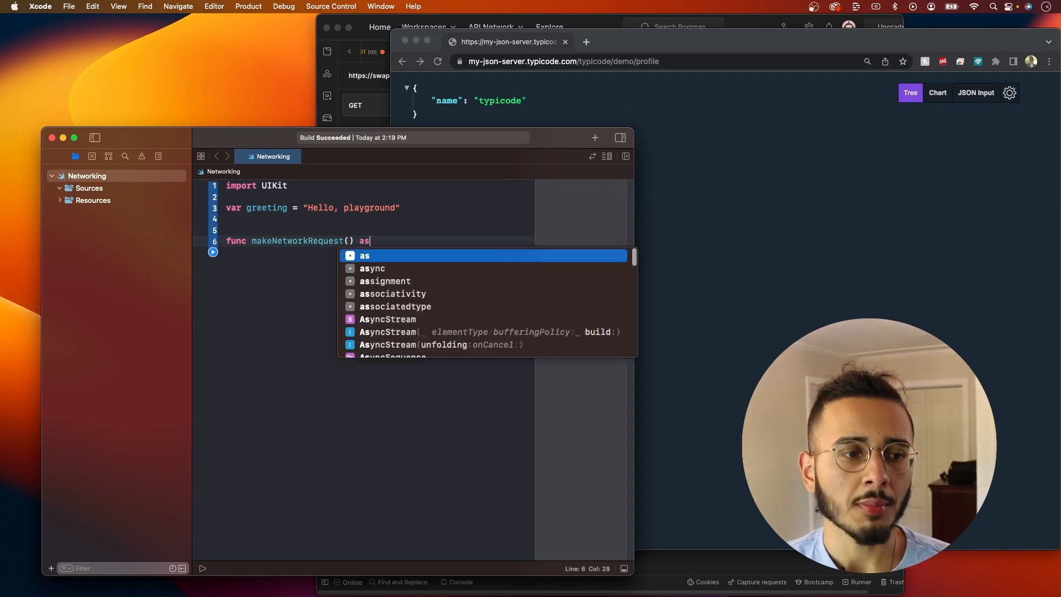
pyautogui.write('async')
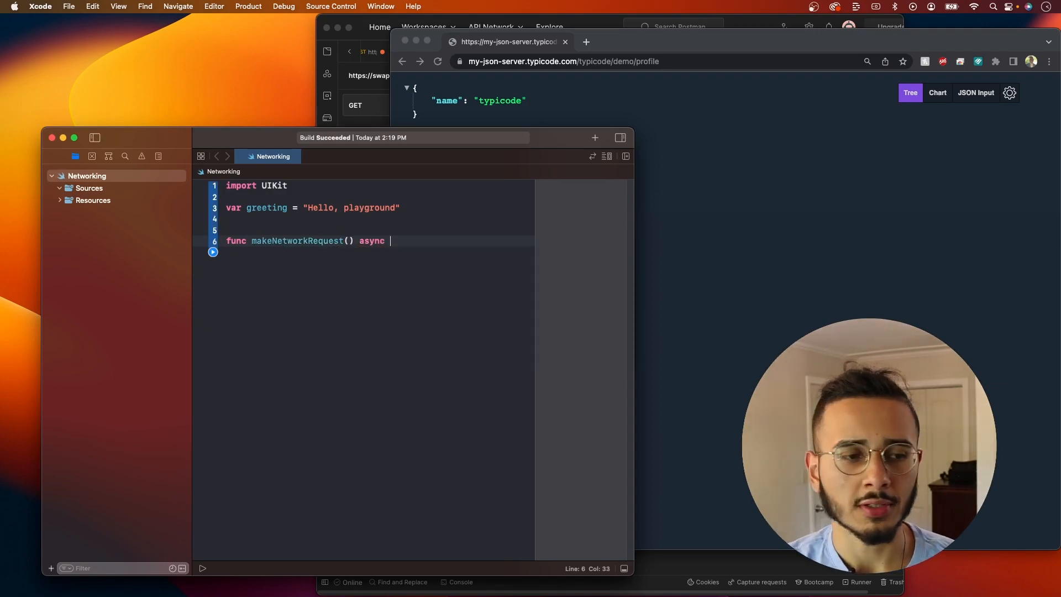
pyautogui.write('throws {')
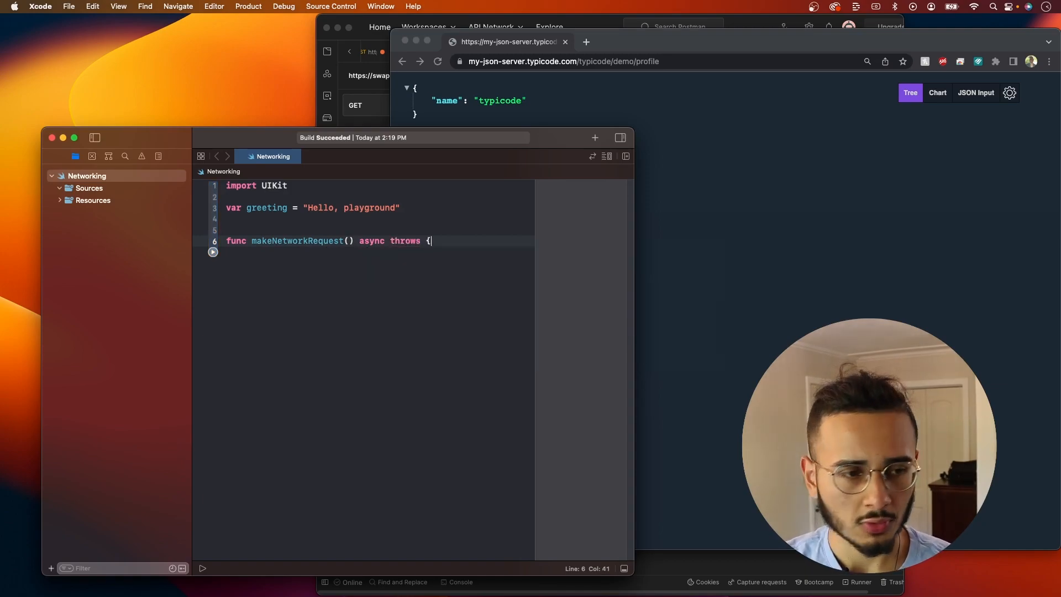
pyautogui.press('return')
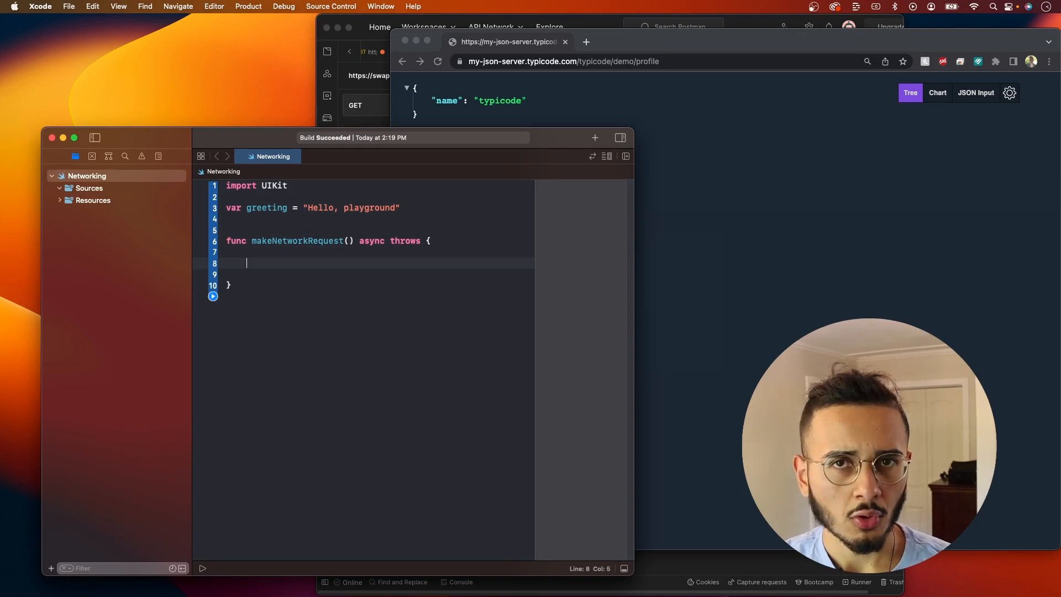
# - Begin let url = URL(string:) inside the function body
pyautogui.write('let')
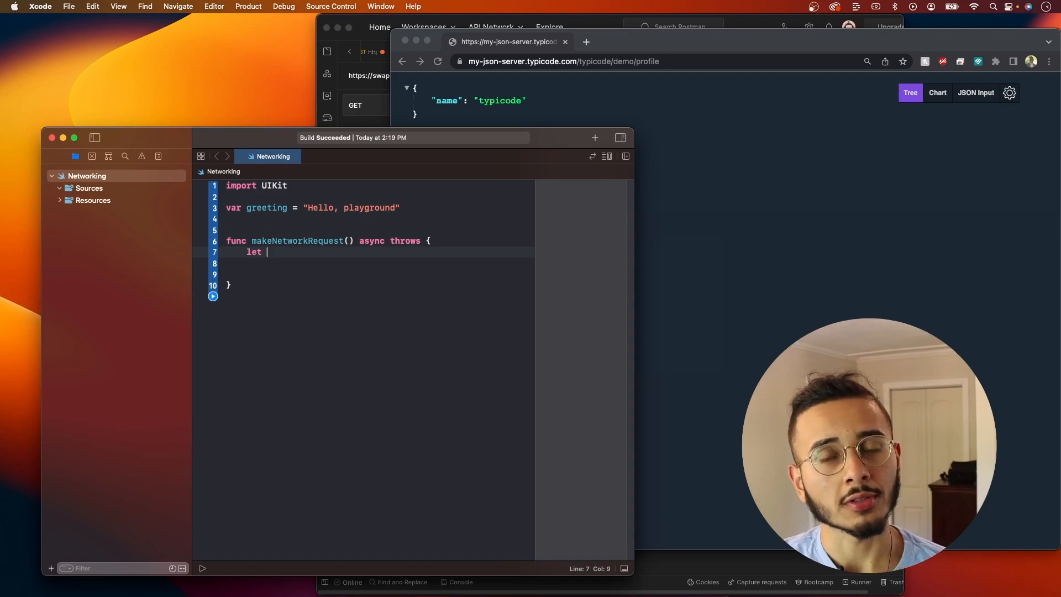
pyautogui.write('url')
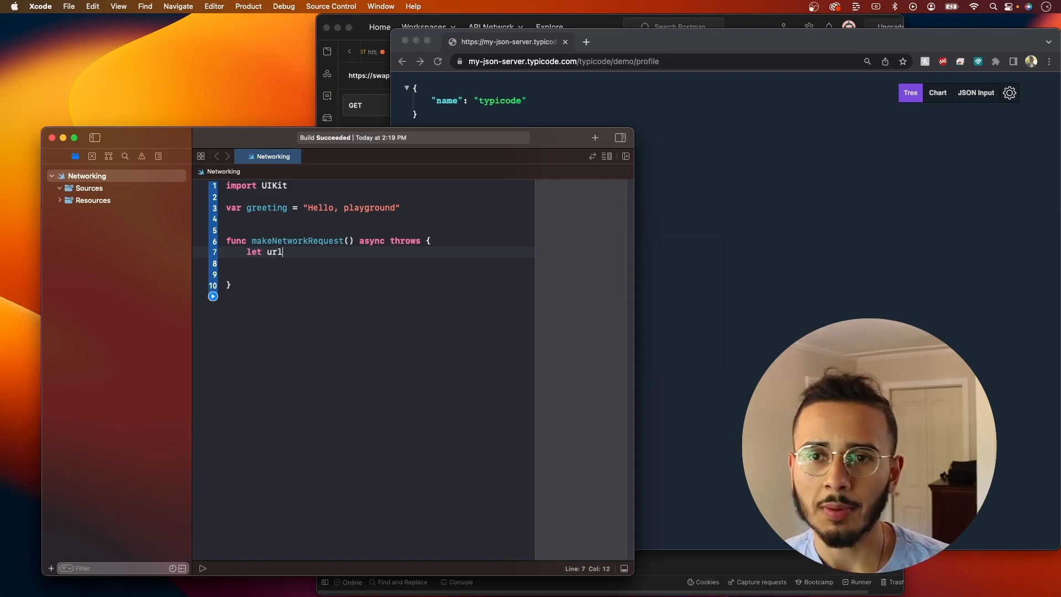
pyautogui.write('" "')
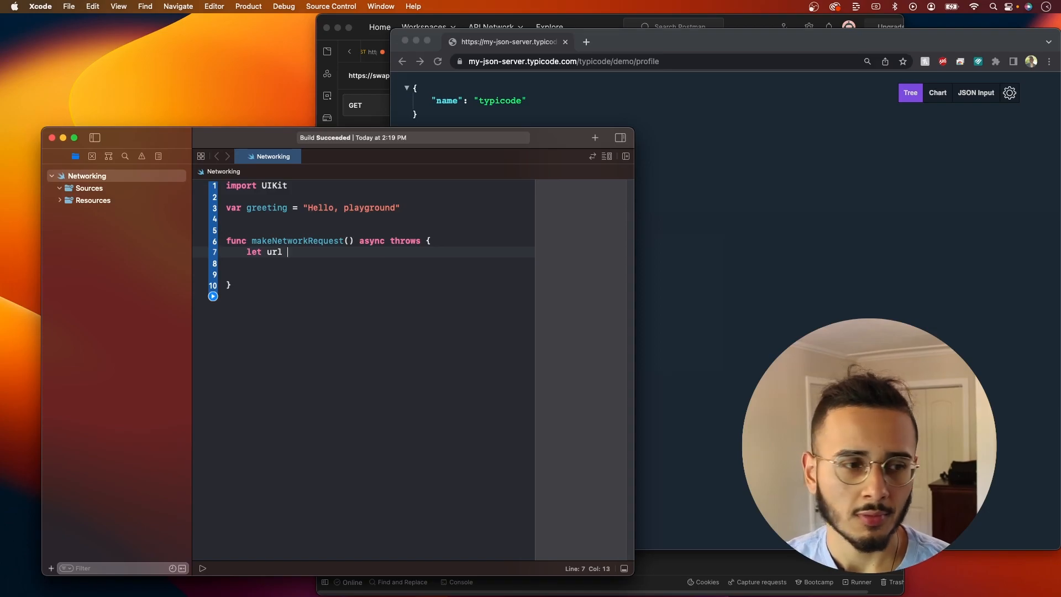
pyautogui.write('= URL')
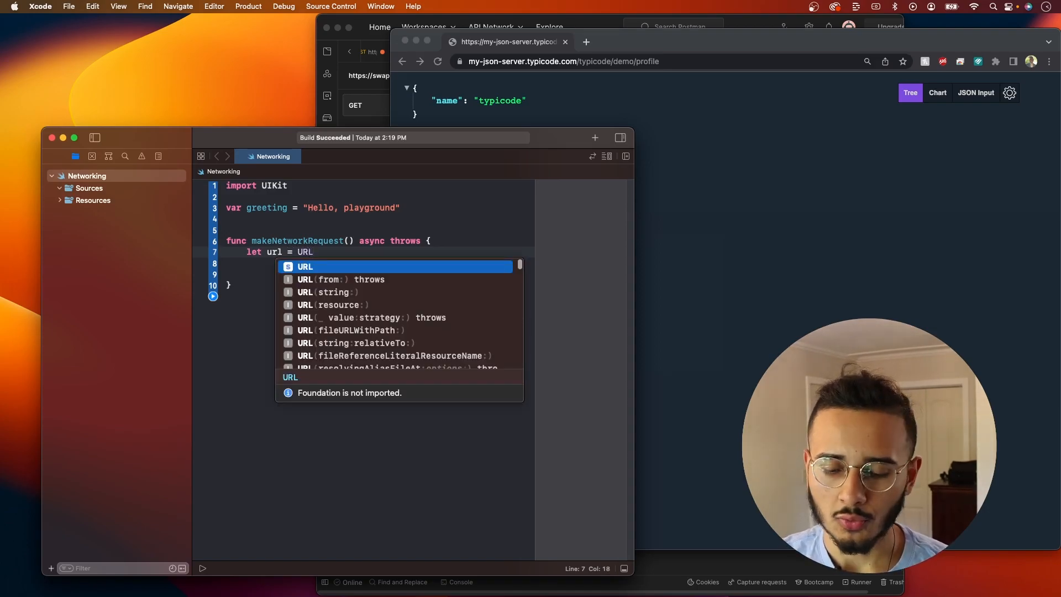
pyautogui.press('Escape')
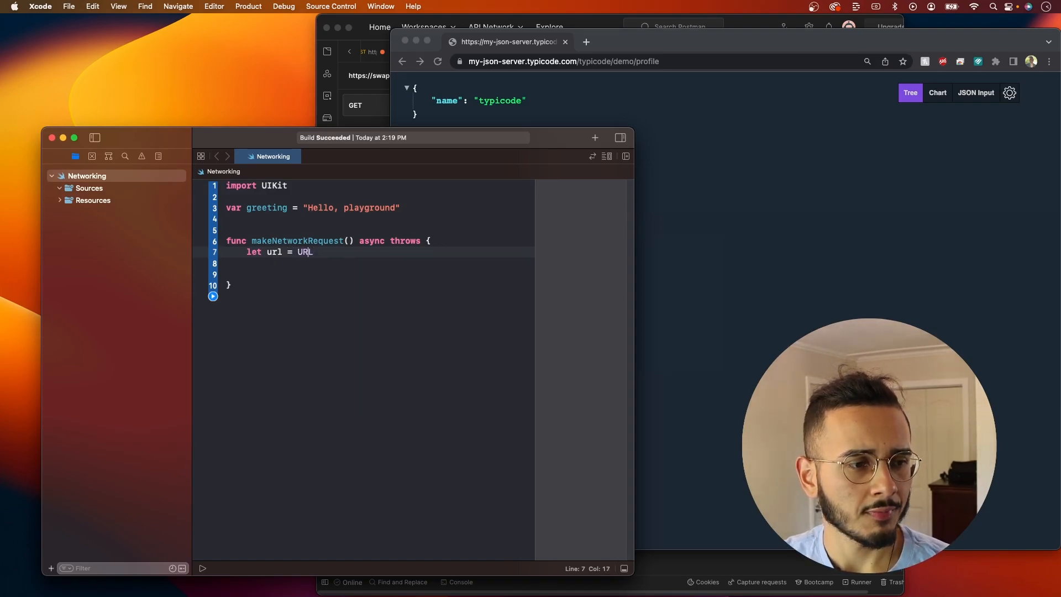
pyautogui.write('(S')
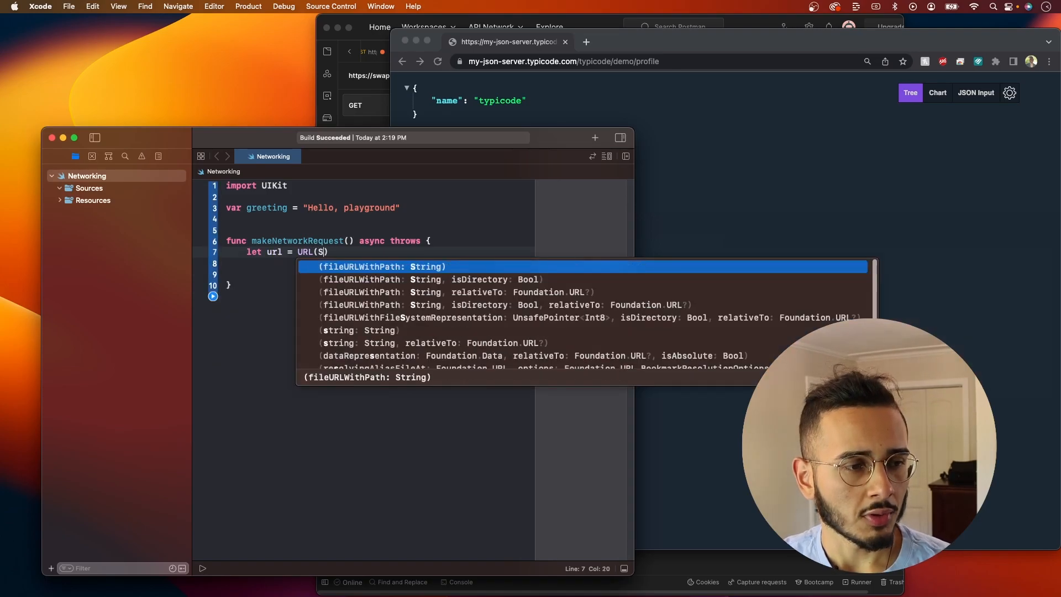
pyautogui.write('tring: String')
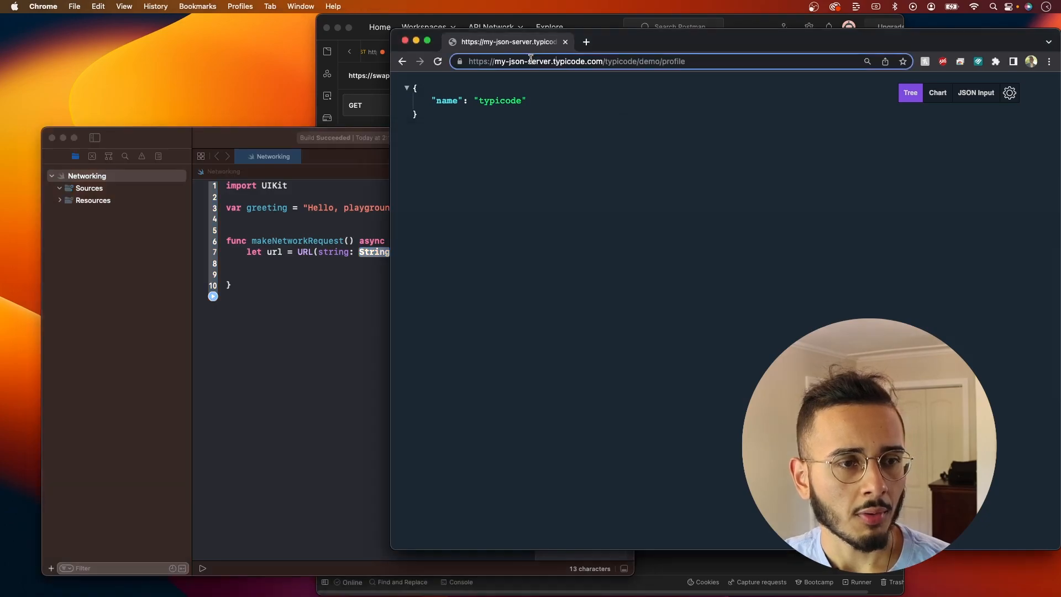
# - Copy the my-json-server.typicode.com/typicode/demo/profile address from Chrome's address bar
pyautogui.click(542, 61)
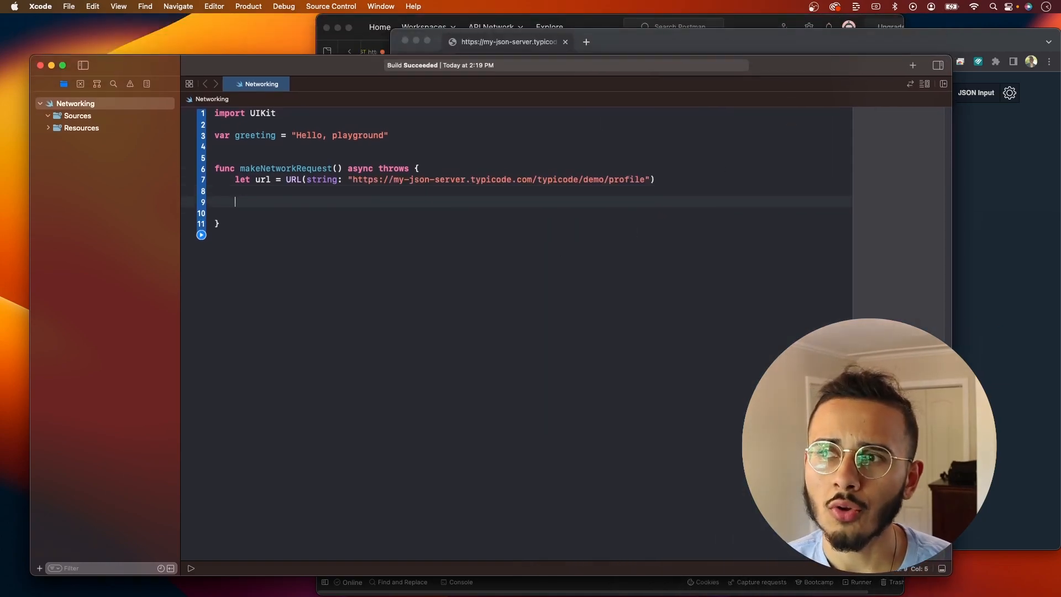
# - Insert URLSession.shared.data(from:) using the autocomplete suggestion
pyautogui.write('URLSession')
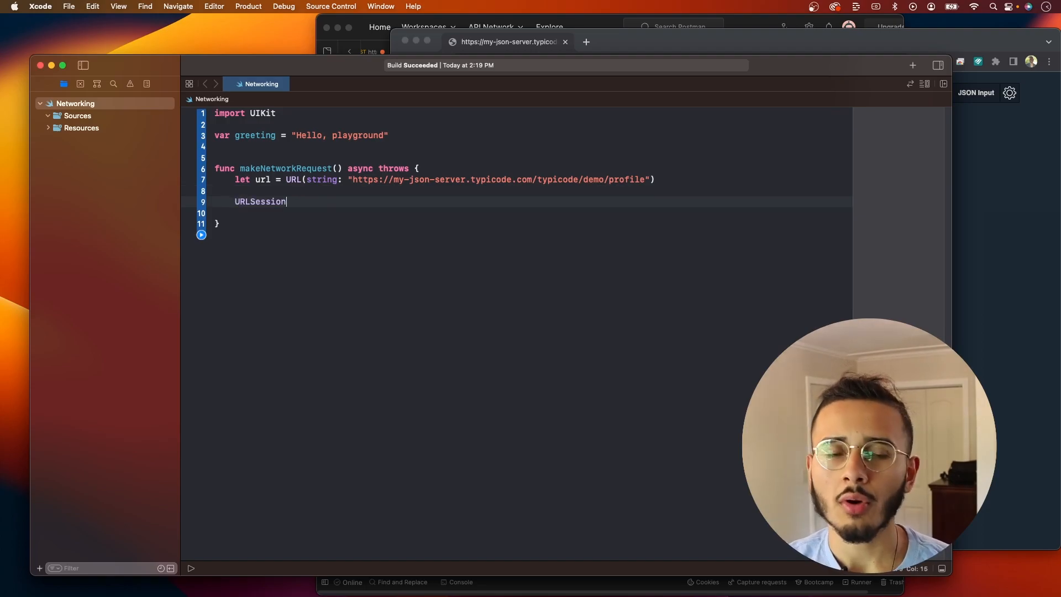
pyautogui.write('.s')
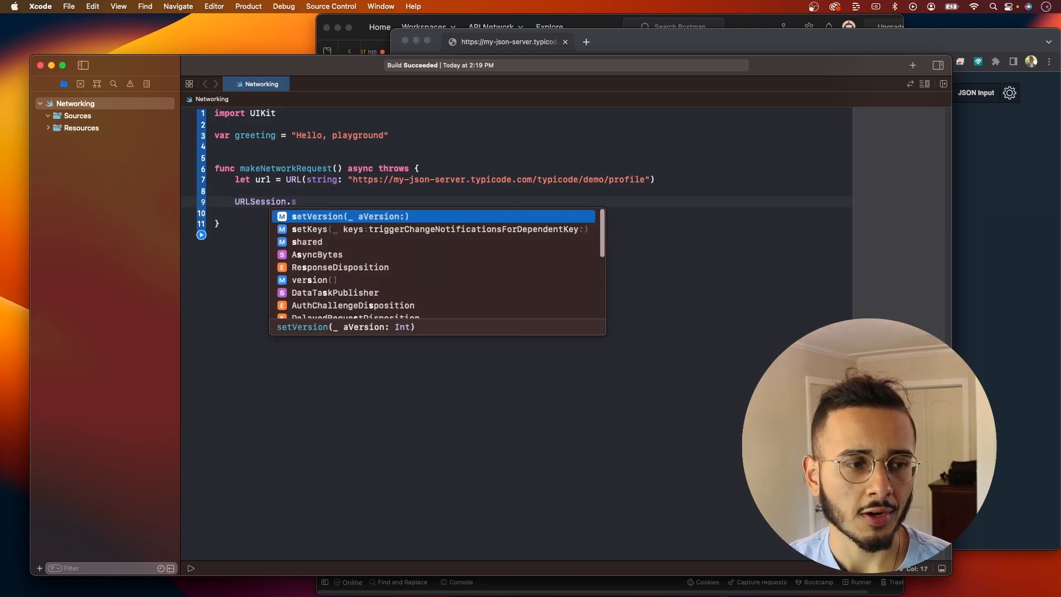
pyautogui.write('hared.d')
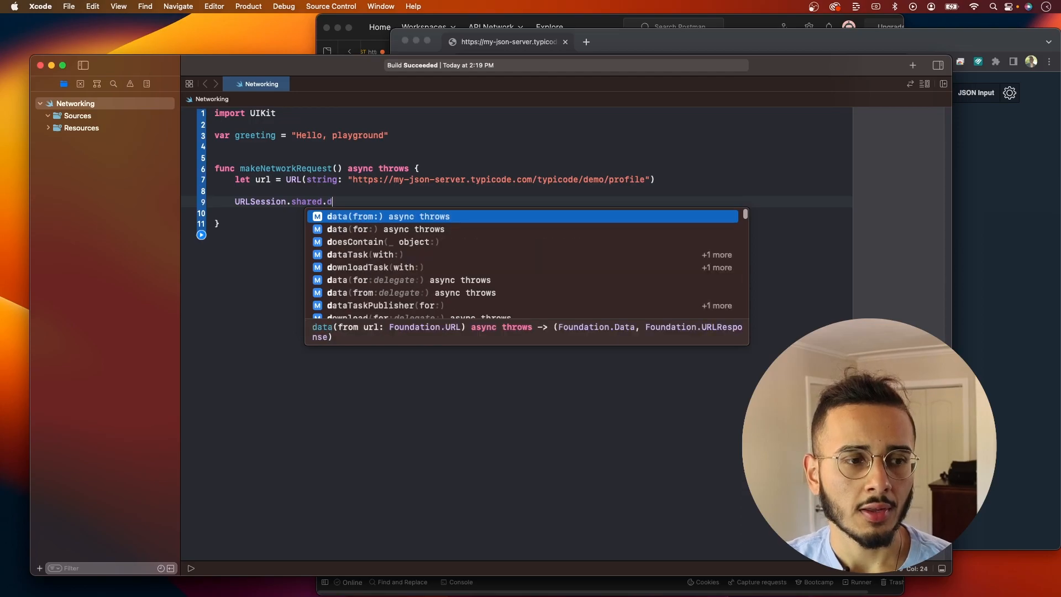
pyautogui.write('ata')
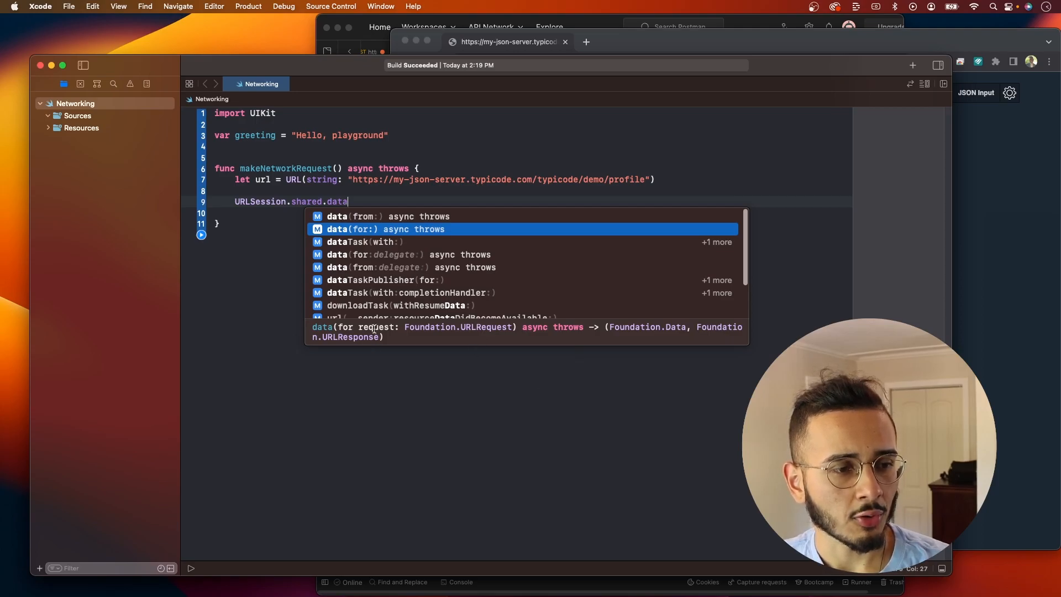
pyautogui.press('Up')
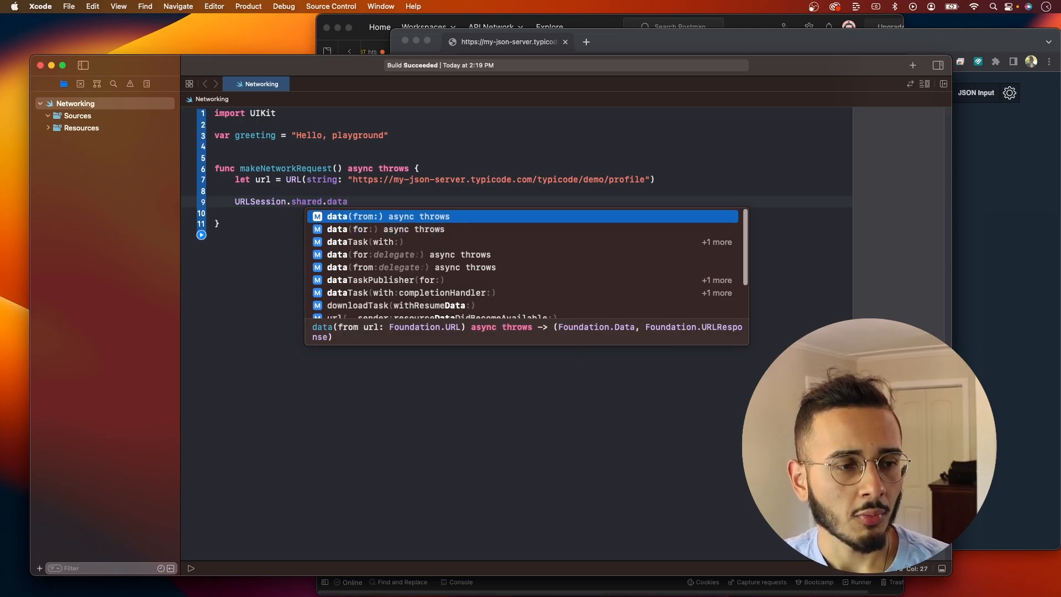
pyautogui.moveTo(380, 337)
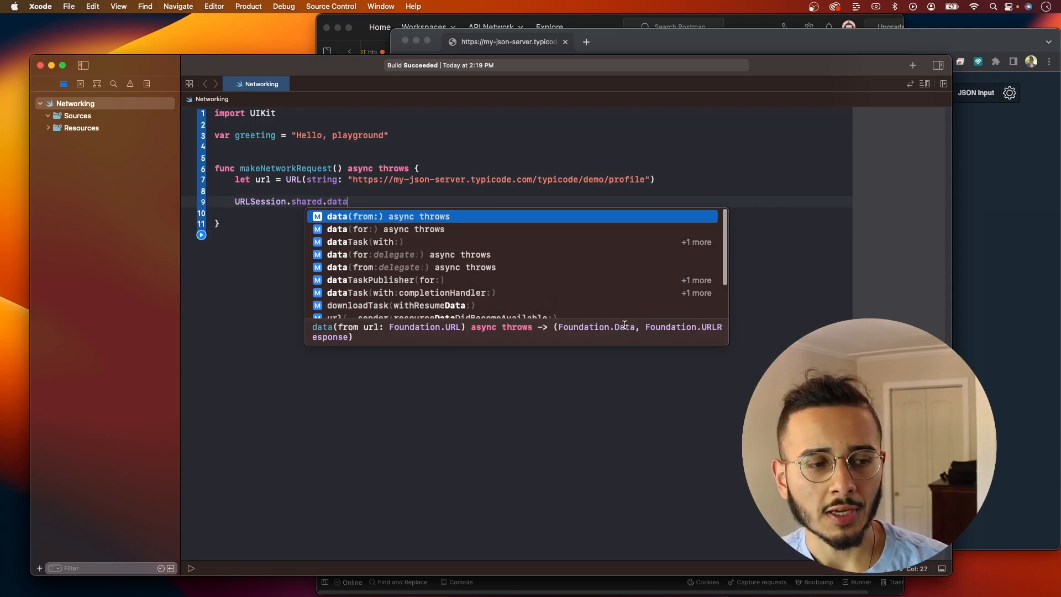
pyautogui.click(352, 216)
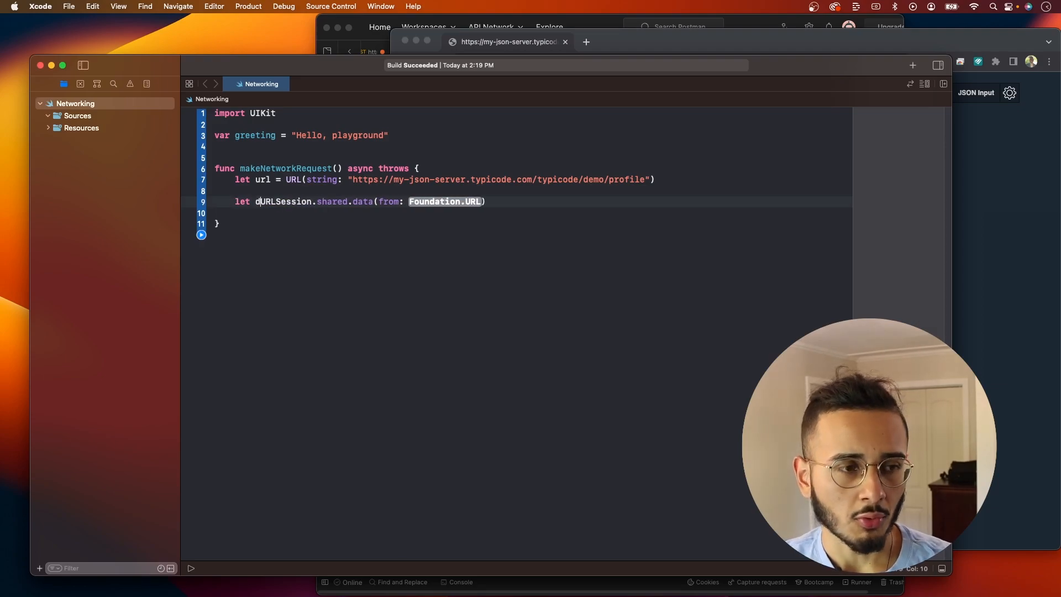
# - Assign its result to let (data, response) with try await, passing url
pyautogui.press('Backspace')
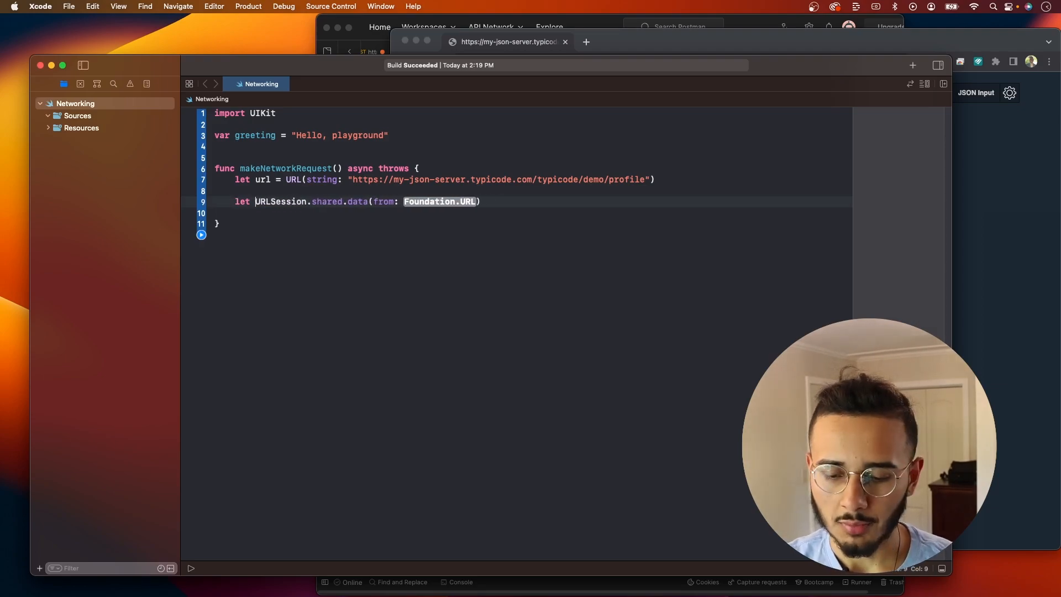
pyautogui.write('(data, respions')
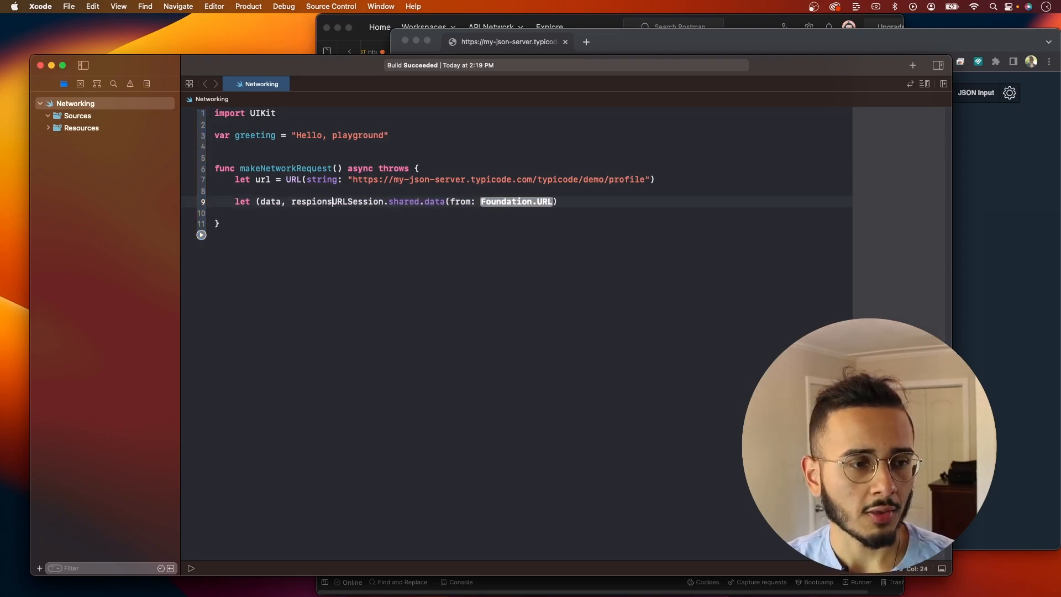
pyautogui.write('response) =')
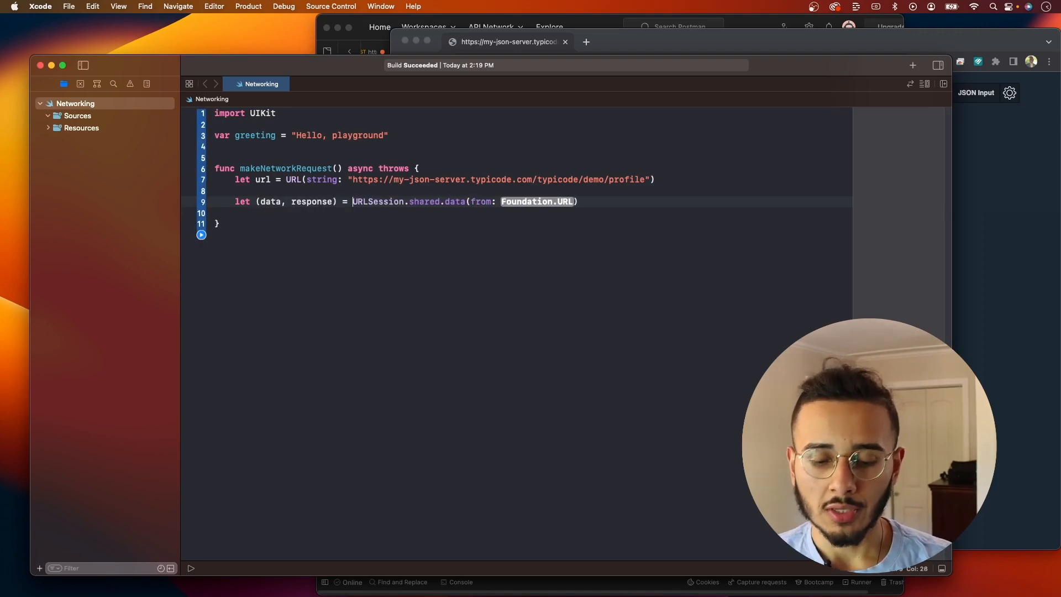
pyautogui.write('try await')
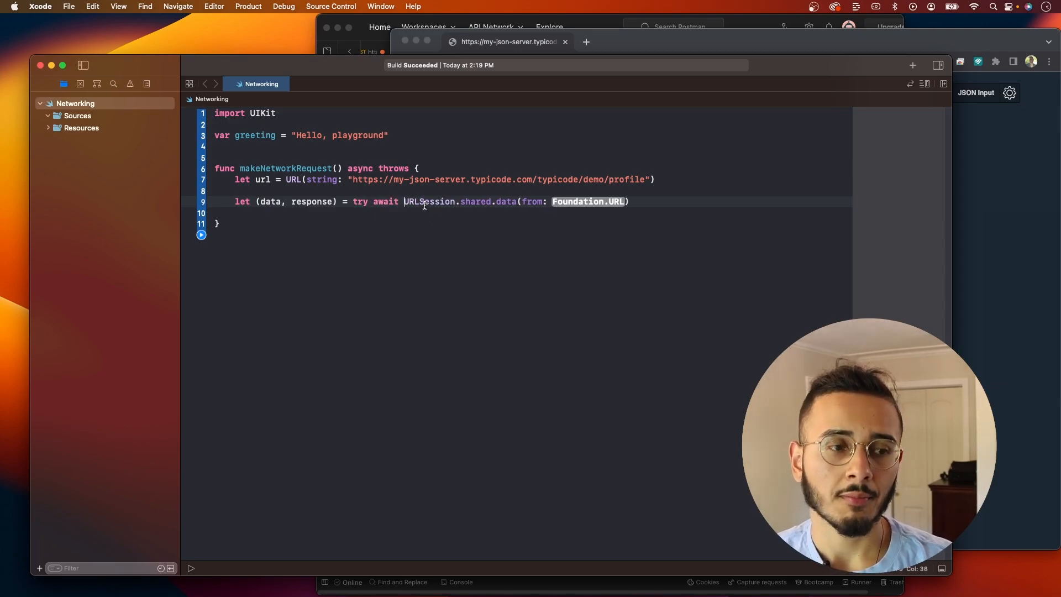
pyautogui.doubleClick(583, 201)
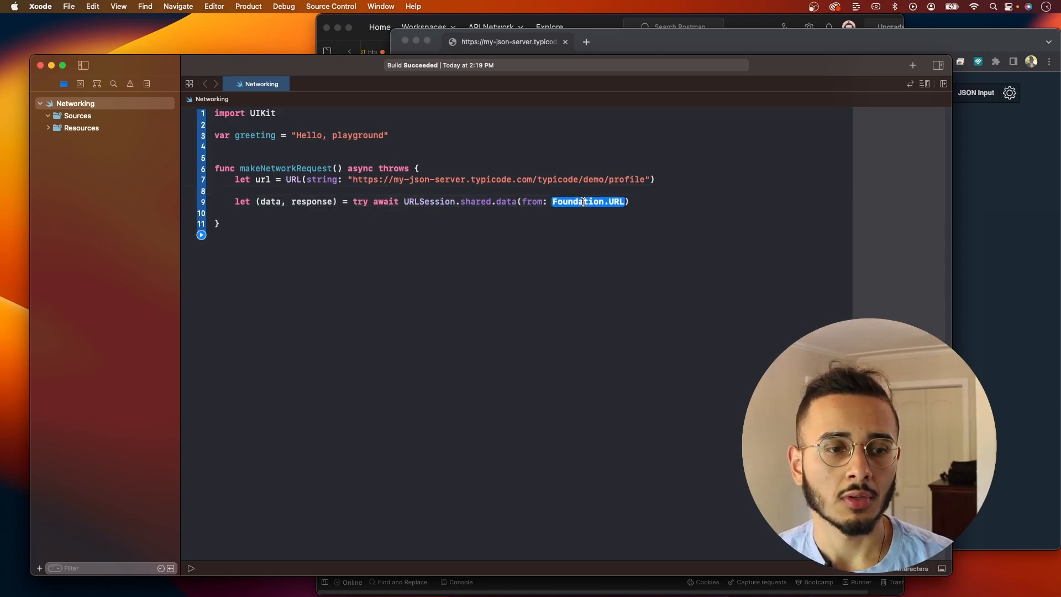
pyautogui.write('url')
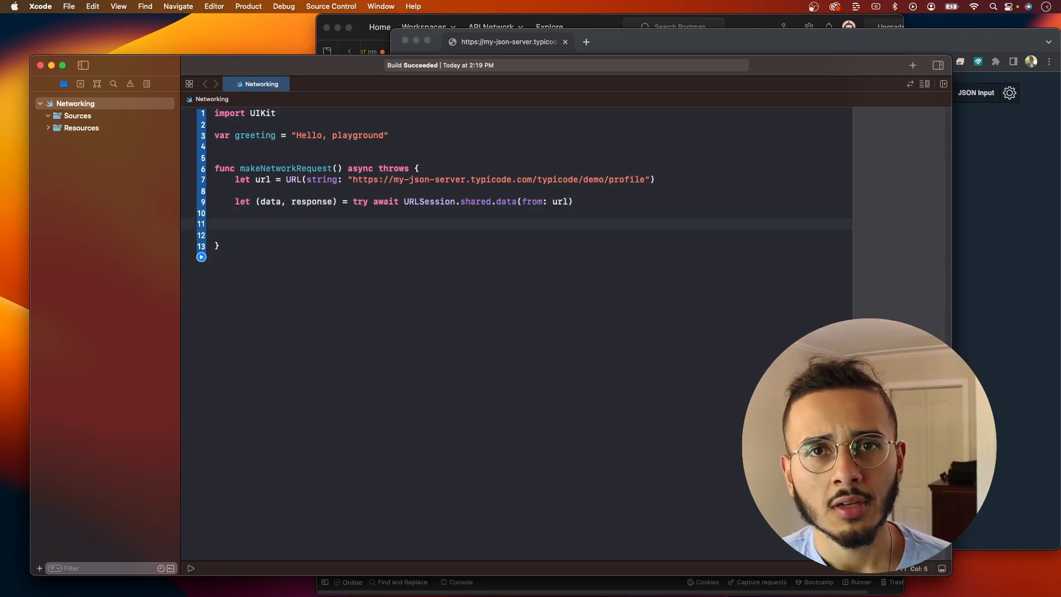
# - Print String(data: data, encoding: .utf8), import Foundation, and run the playground
pyautogui.write('p')
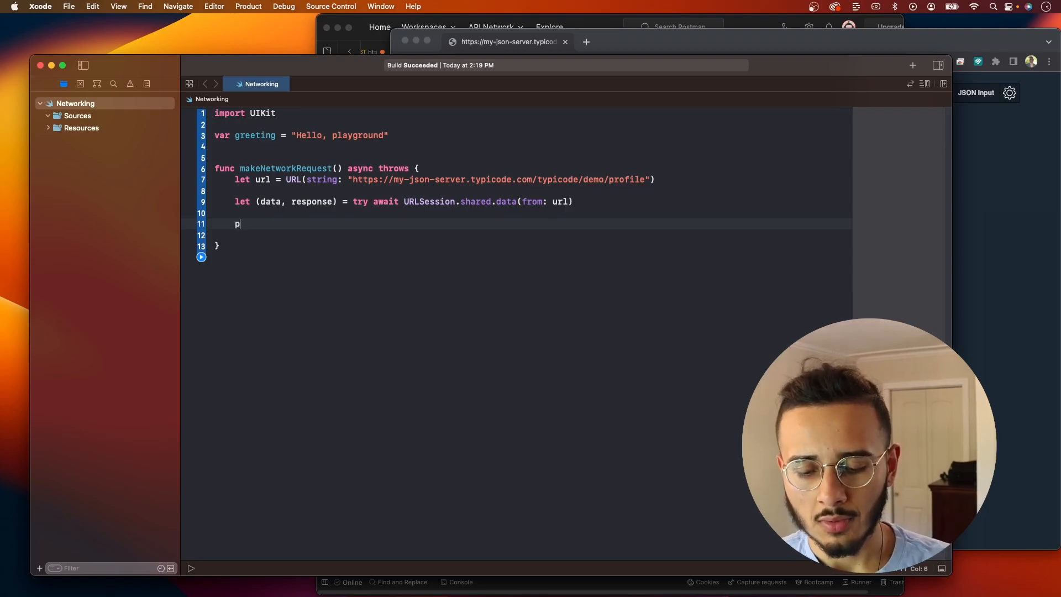
pyautogui.write('print(Any...')
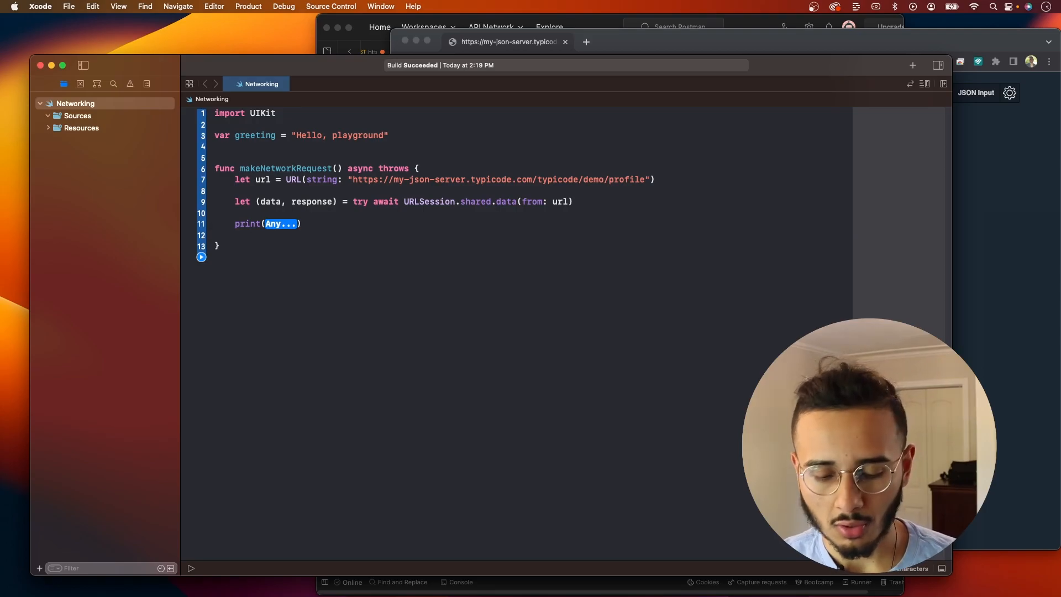
pyautogui.write('String(c')
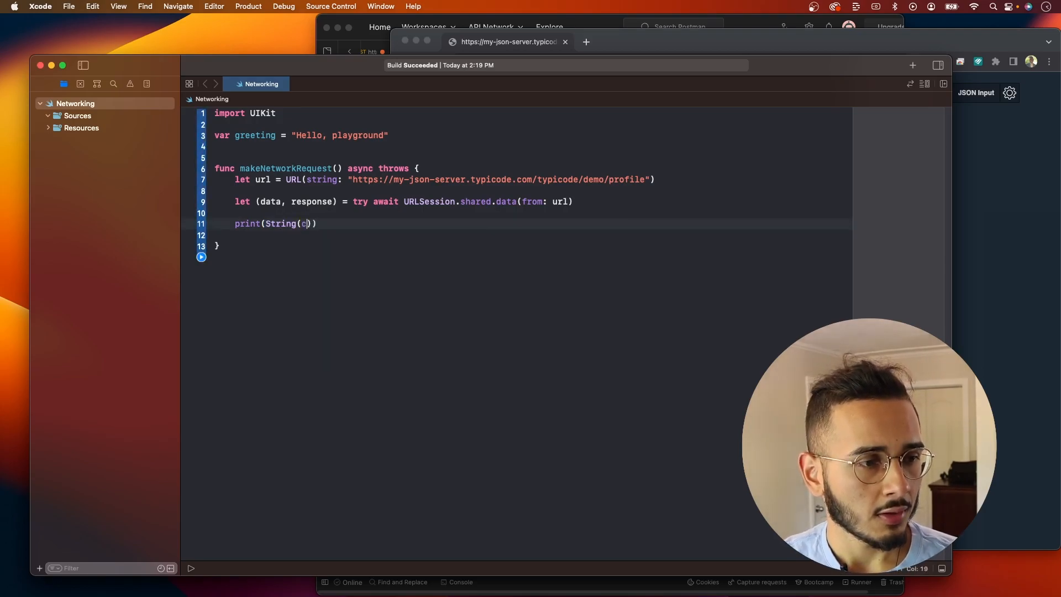
pyautogui.write('Str')
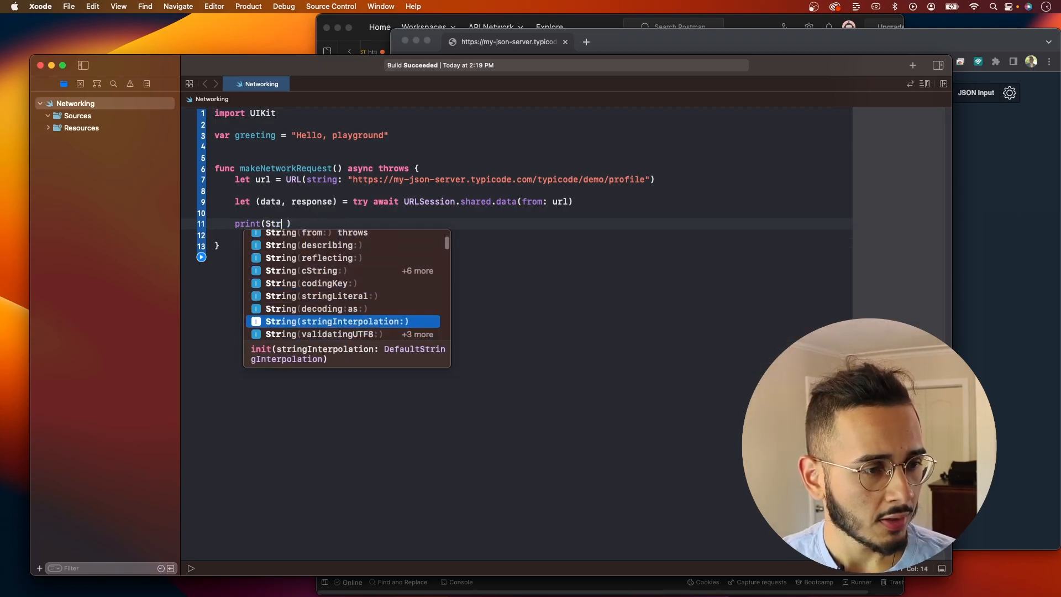
pyautogui.press('Down')
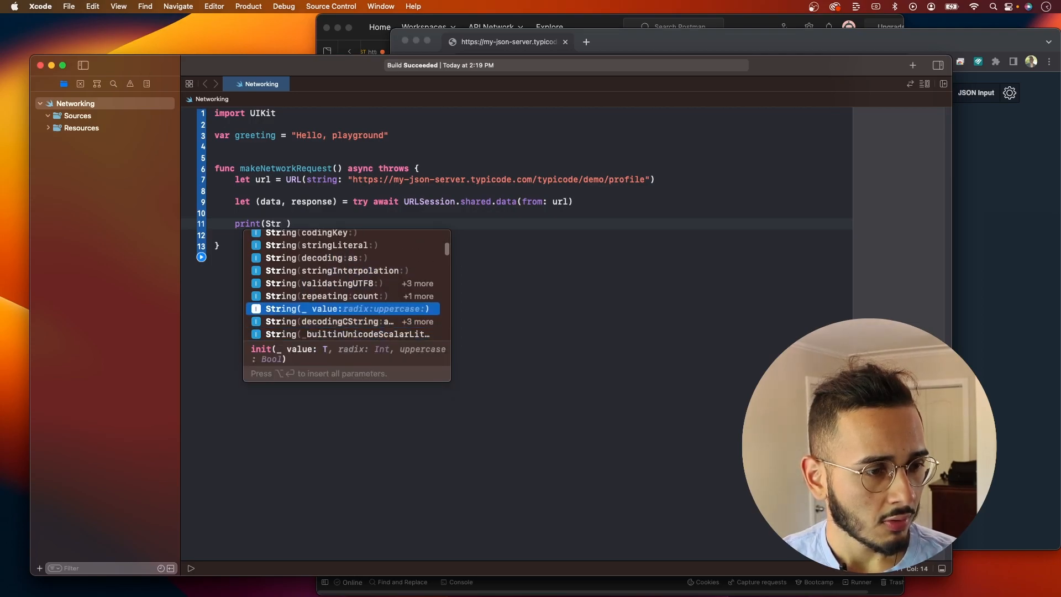
pyautogui.scroll(-3)
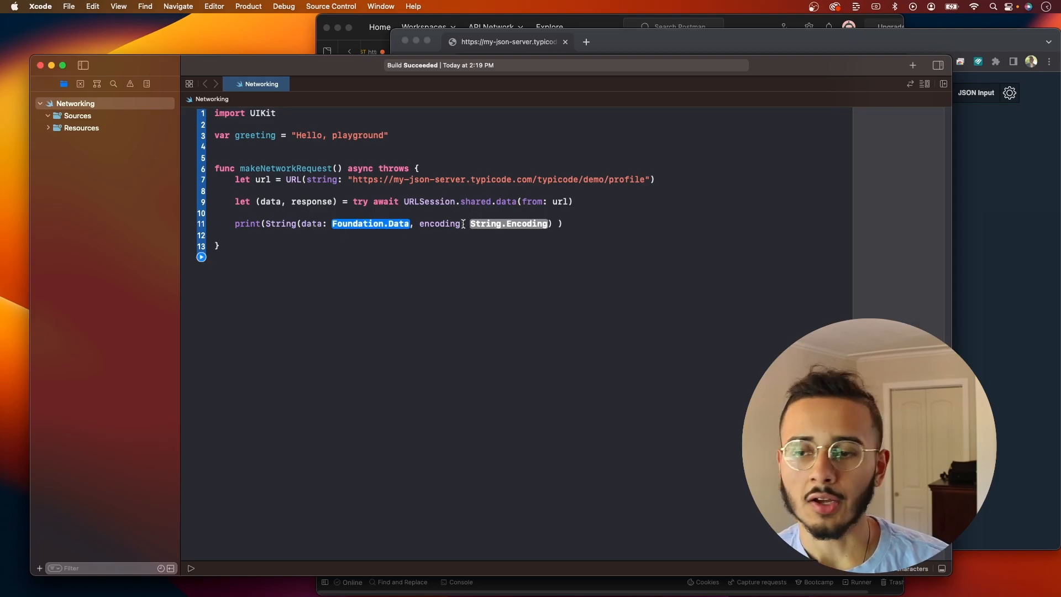
pyautogui.write('data')
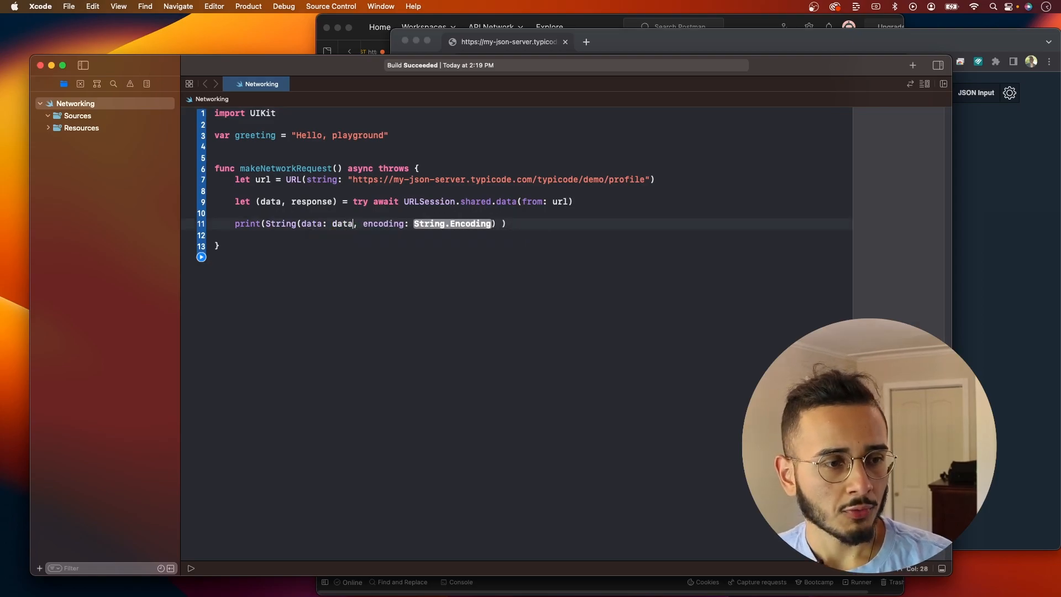
pyautogui.write('.ut')
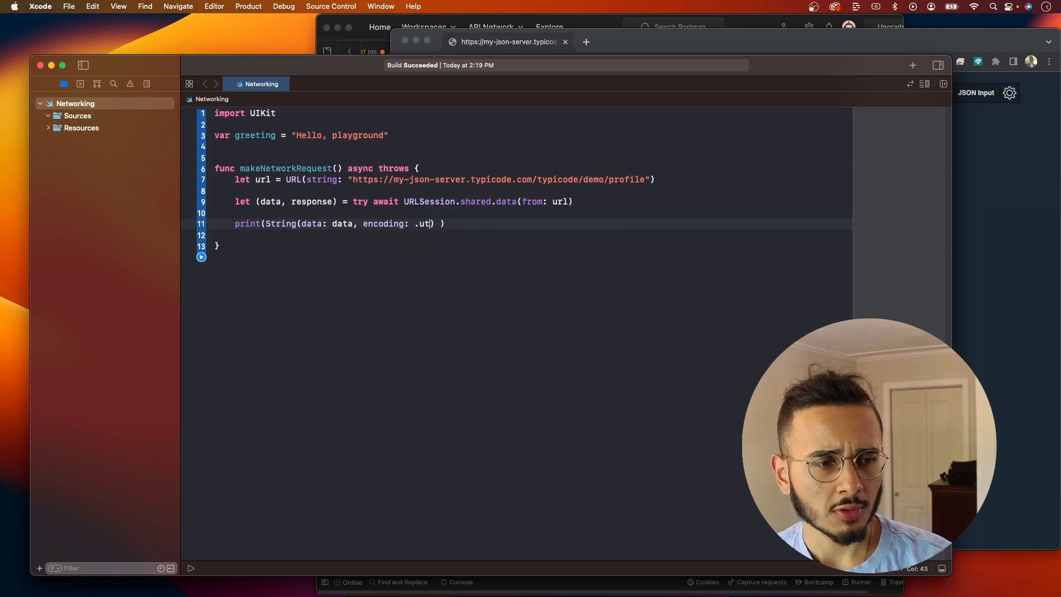
pyautogui.write('8')
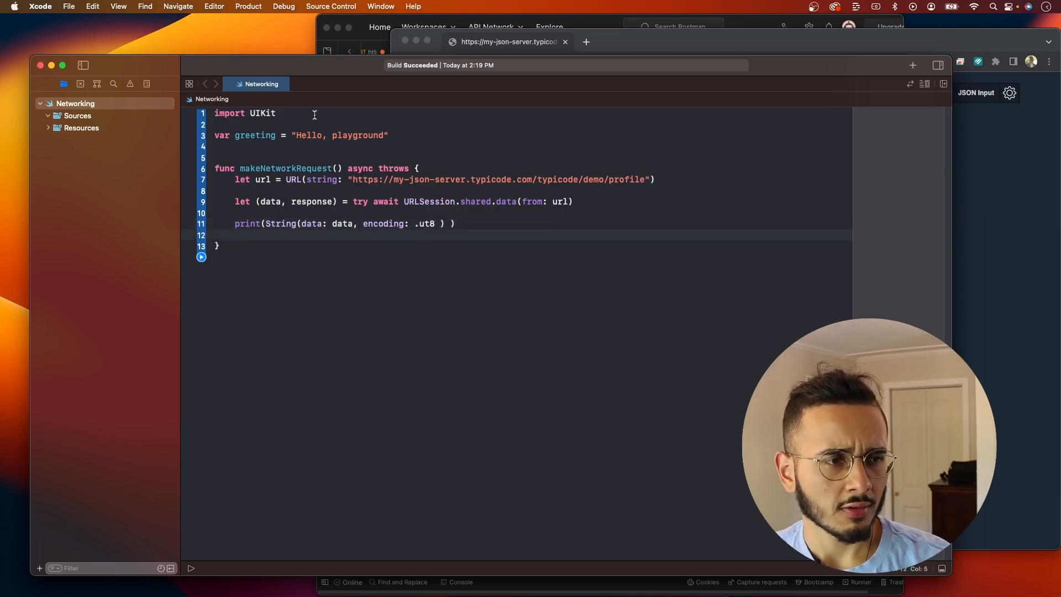
pyautogui.write('import Foundation')
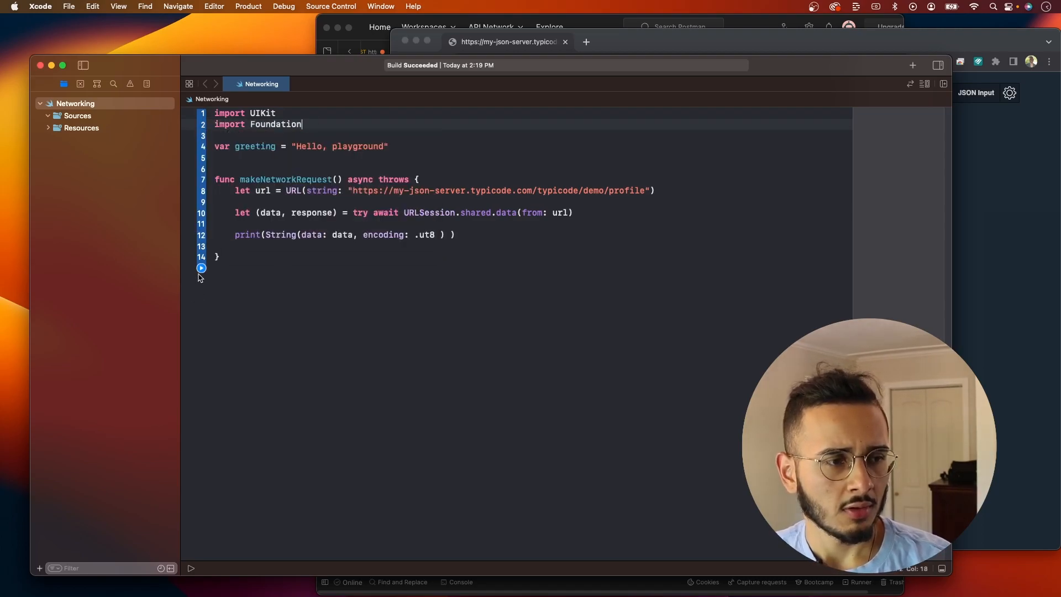
pyautogui.click(200, 268)
pyautogui.write('f')
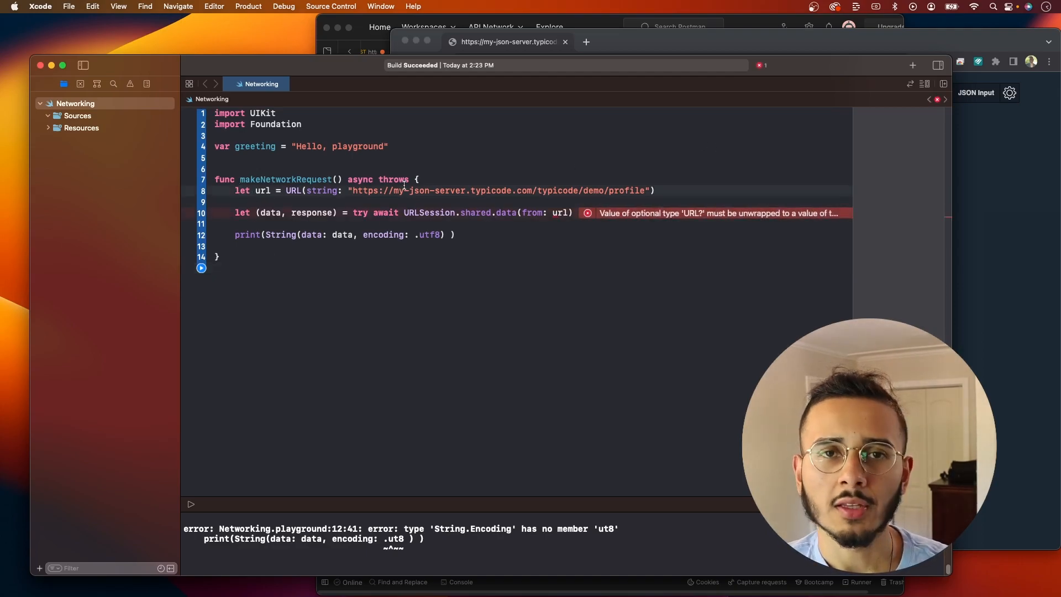
# - Guard-unwrap url with else { return }, call try await makeNetworkRequest() in a Task, and run
pyautogui.write('guard')
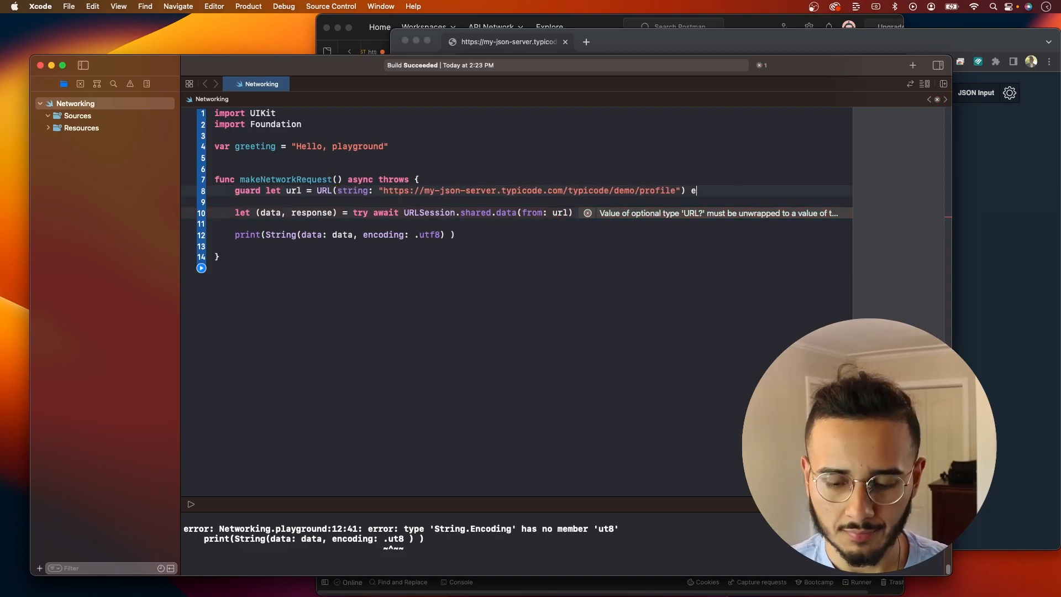
pyautogui.write('lse { return')
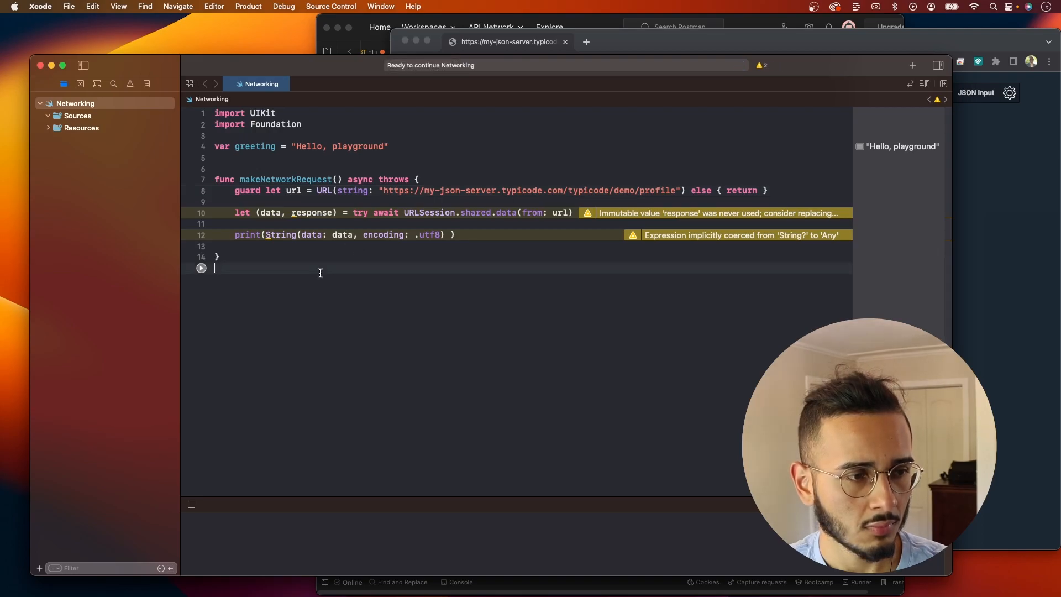
pyautogui.write('Task {')
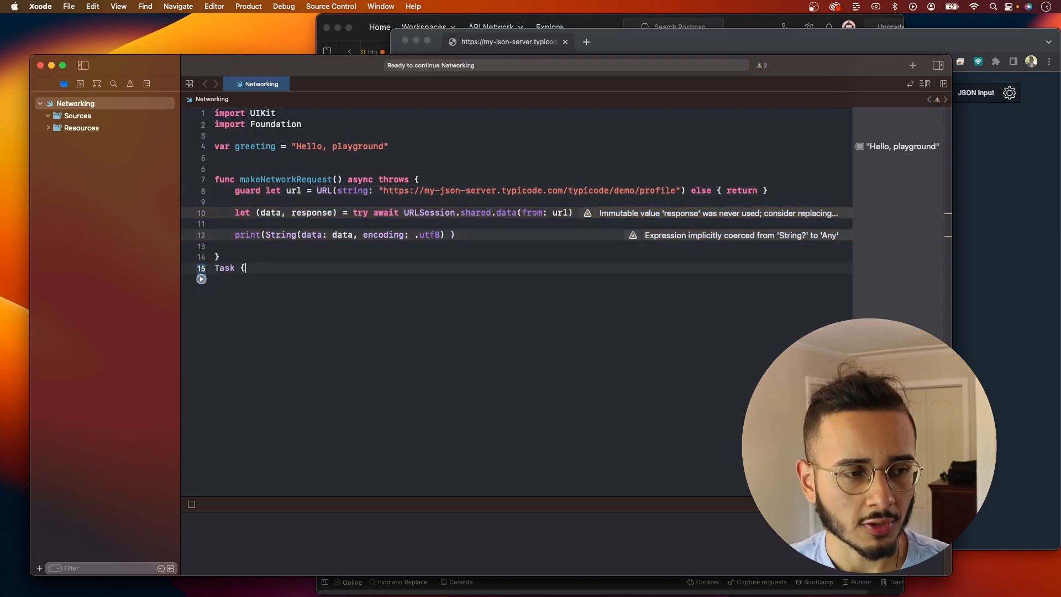
pyautogui.press('Return')
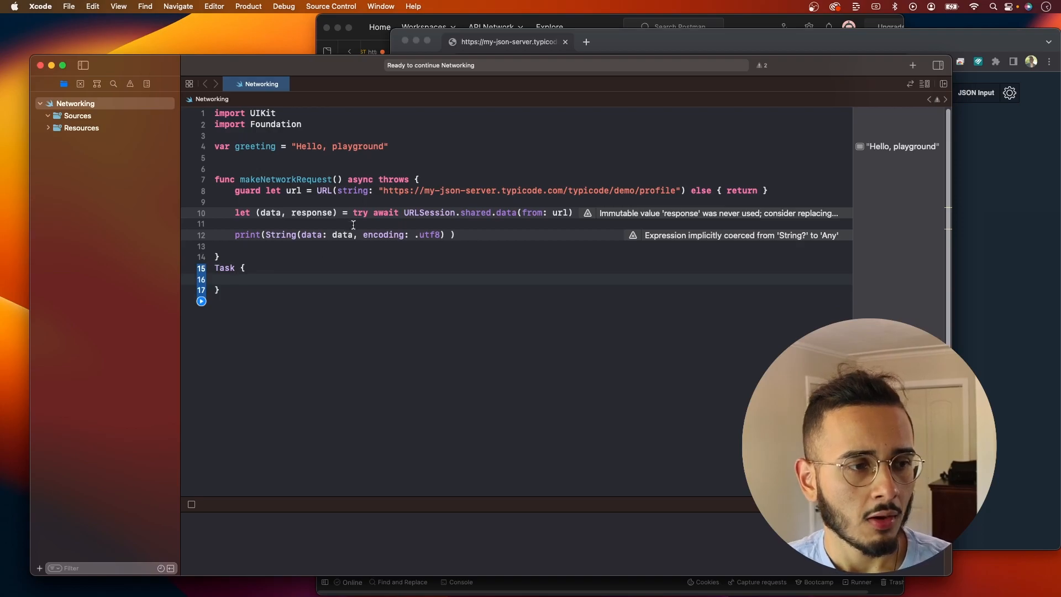
pyautogui.doubleClick(286, 179)
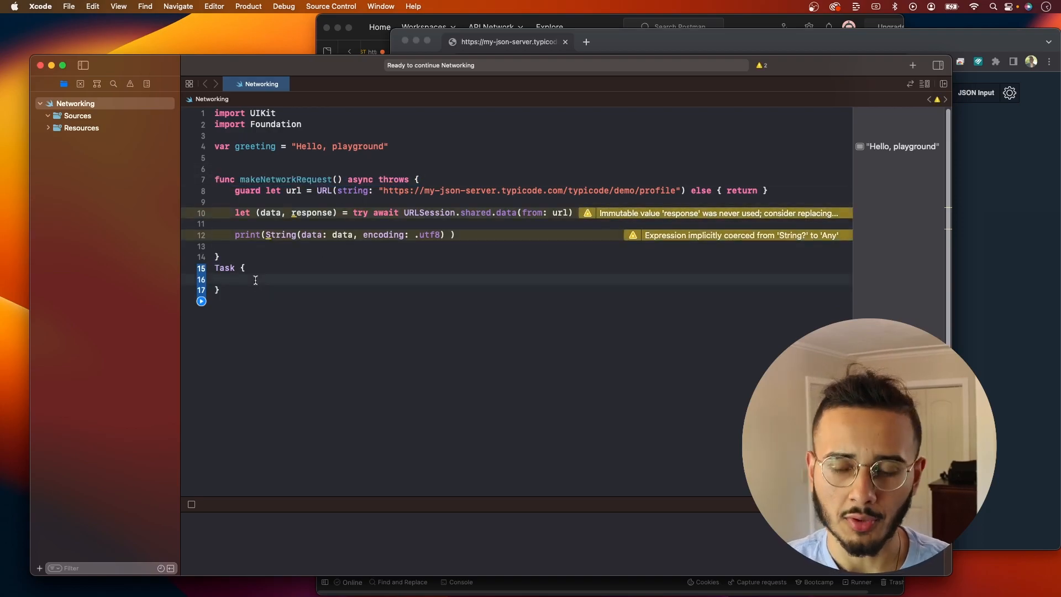
pyautogui.write('makeNetworkRequest()')
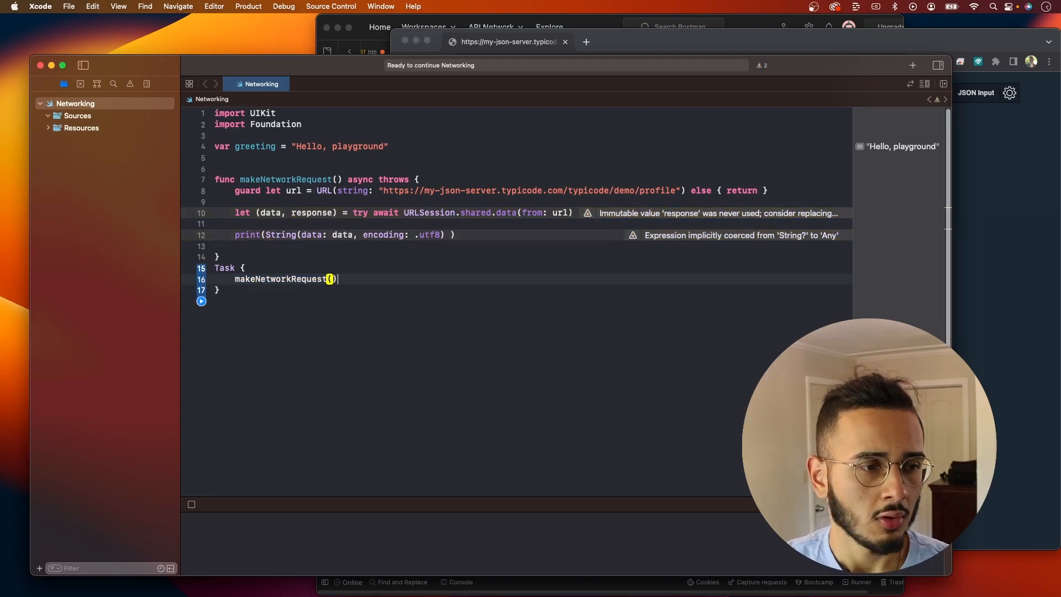
pyautogui.doubleClick(281, 279)
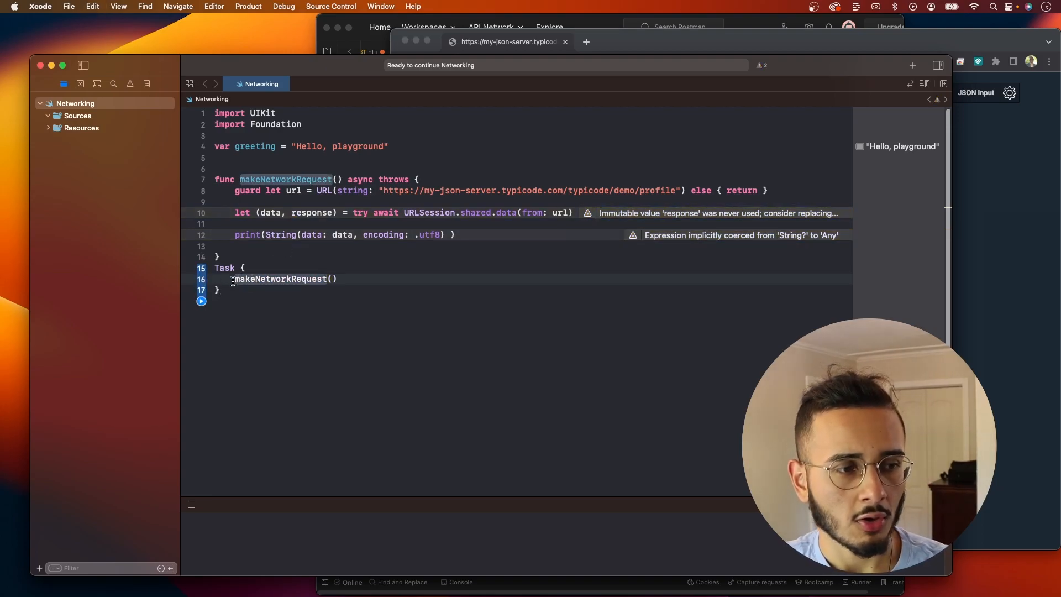
pyautogui.write('try await')
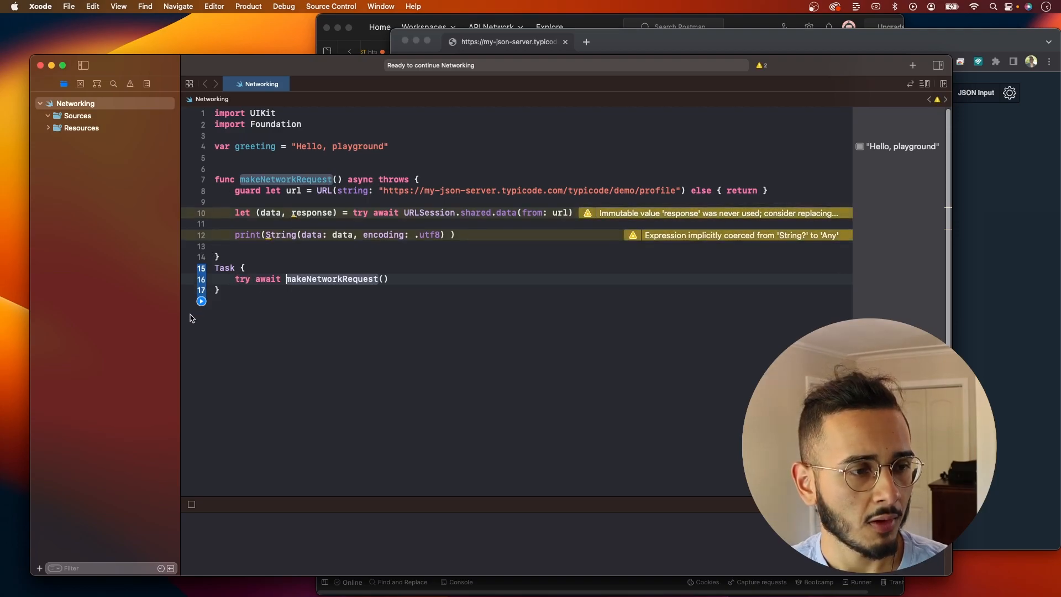
pyautogui.click(201, 300)
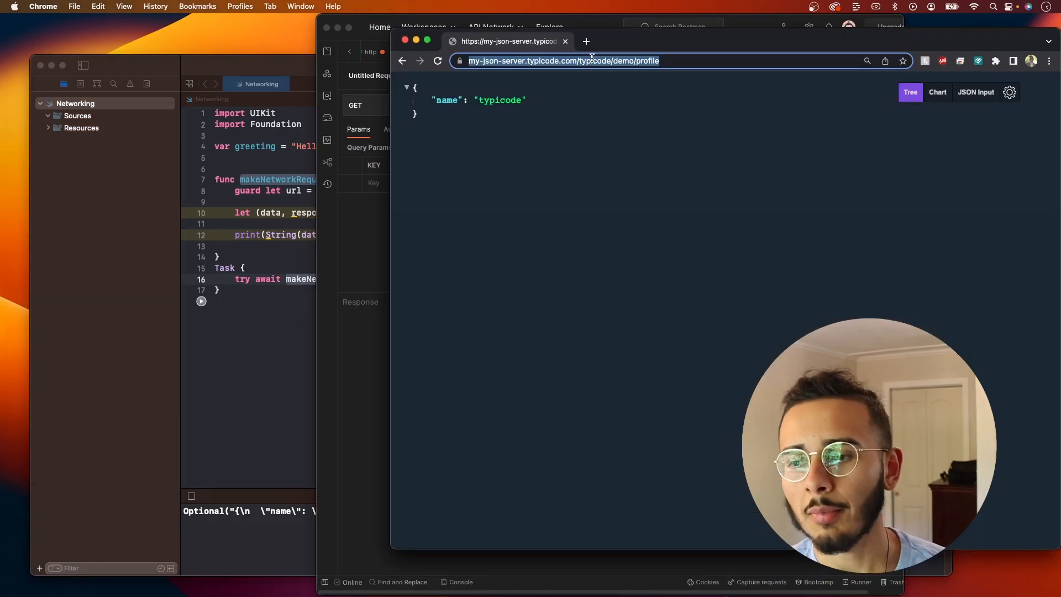
pyautogui.moveTo(607, 77)
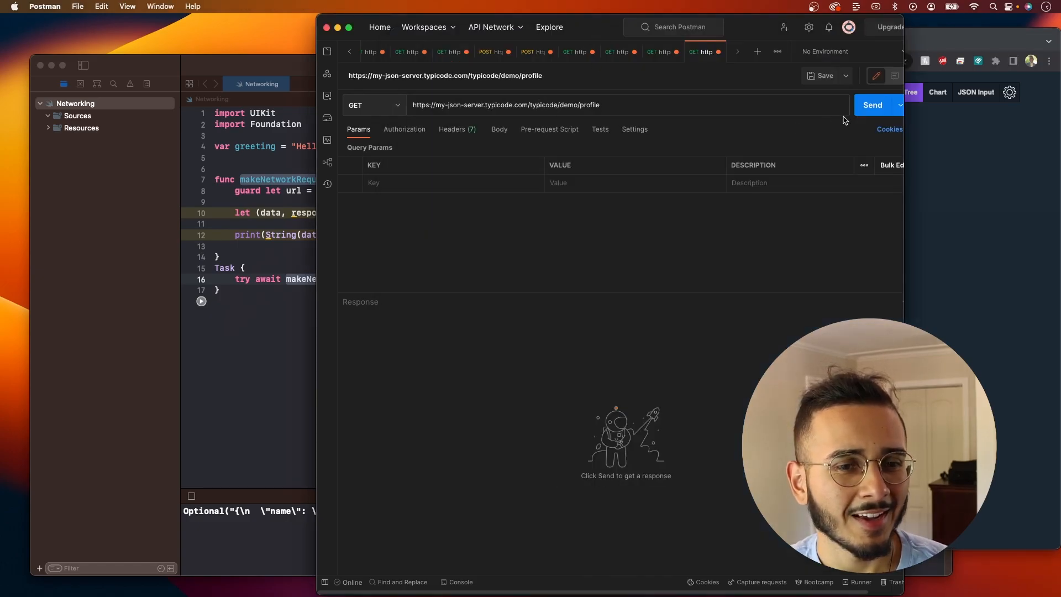
# - Send the GET request for the typicode demo profile URL in Postman
pyautogui.click(873, 105)
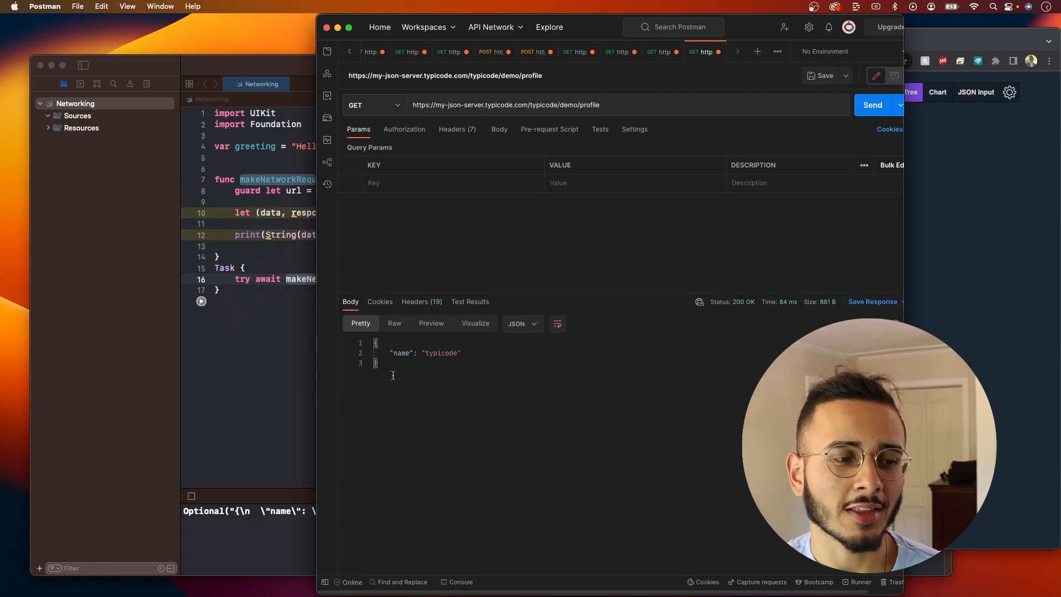
pyautogui.moveTo(288, 248)
pyautogui.write('print')
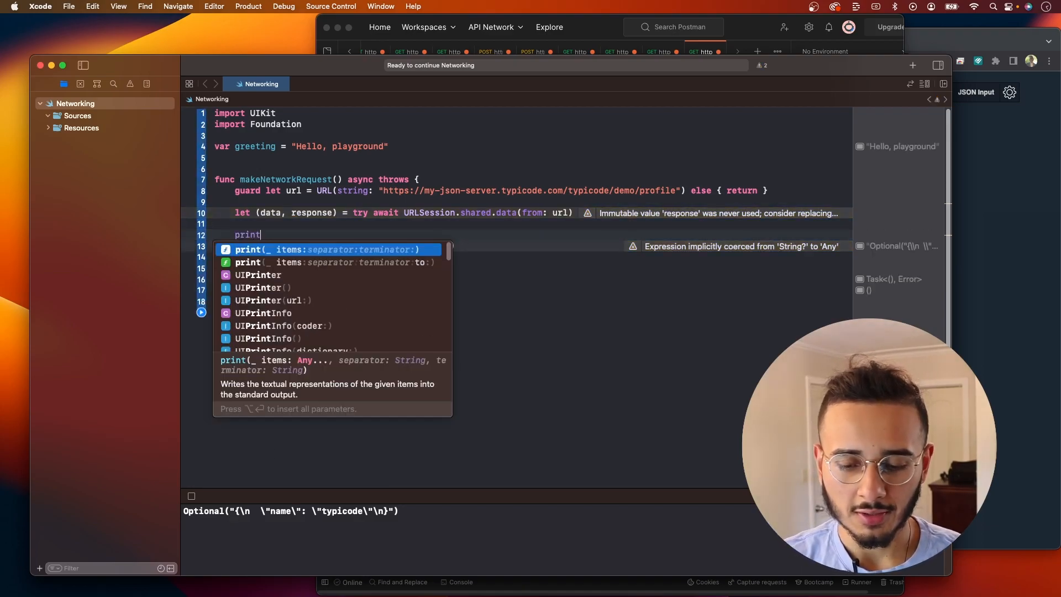
# - Add print(data) above the String print line
pyautogui.write('(data)')
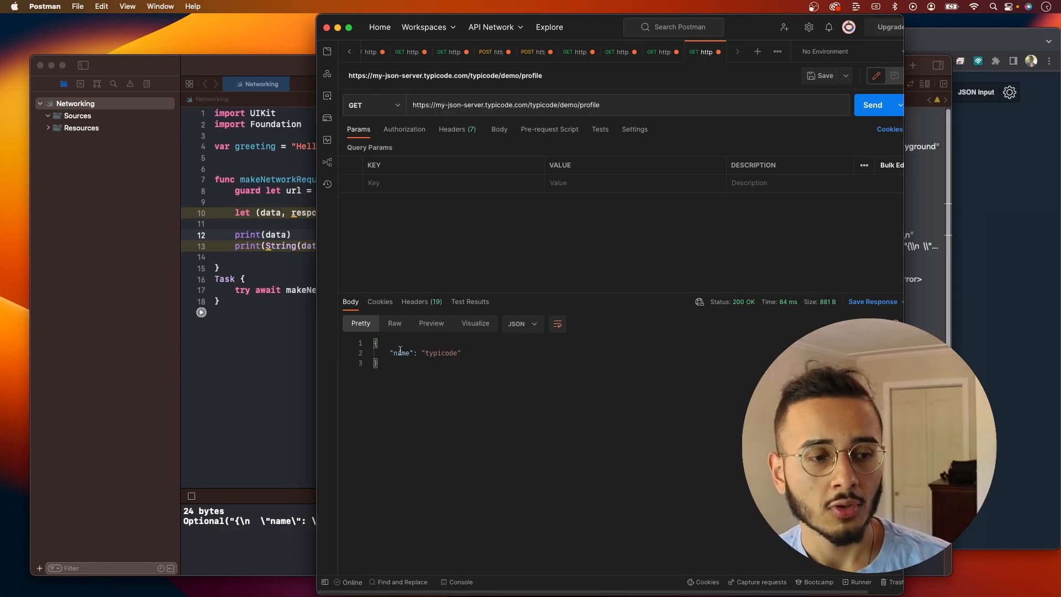
pyautogui.moveTo(446, 200)
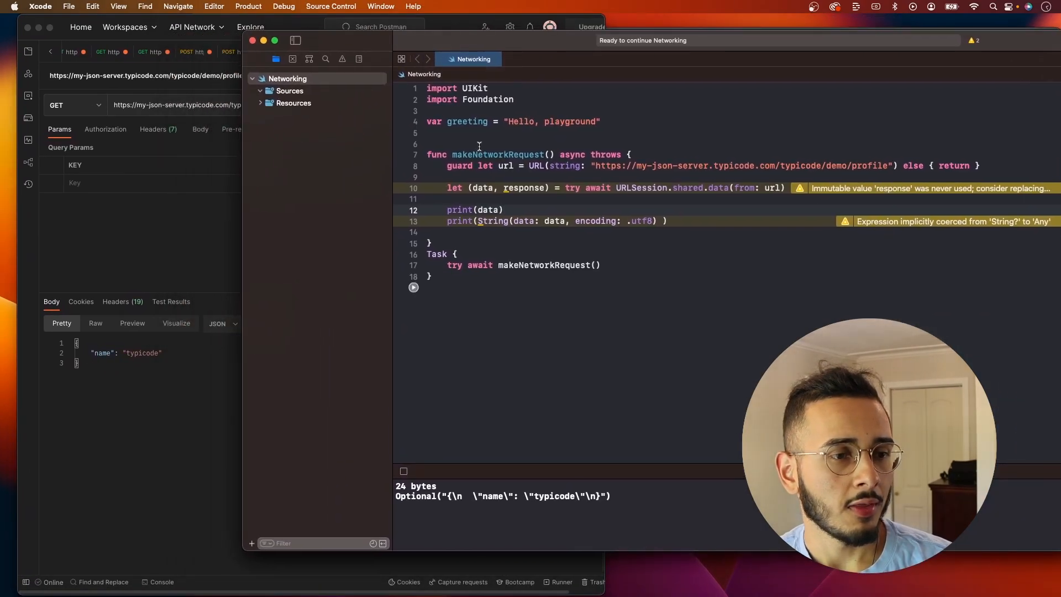
# - Declare struct Response: Decodable { let name: String } above makeNetworkRequest
pyautogui.write('s')
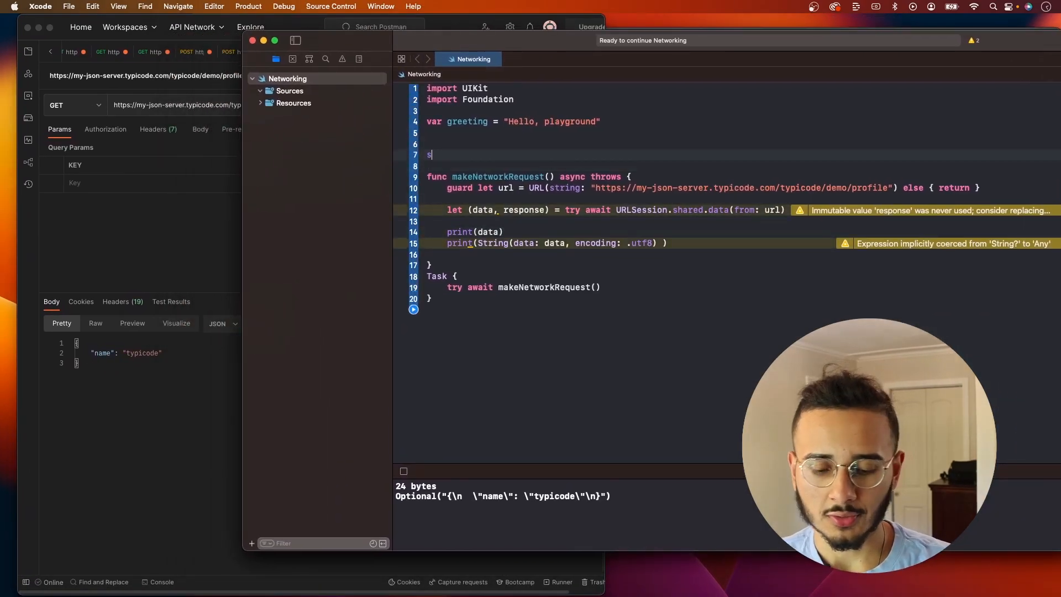
pyautogui.write('truct')
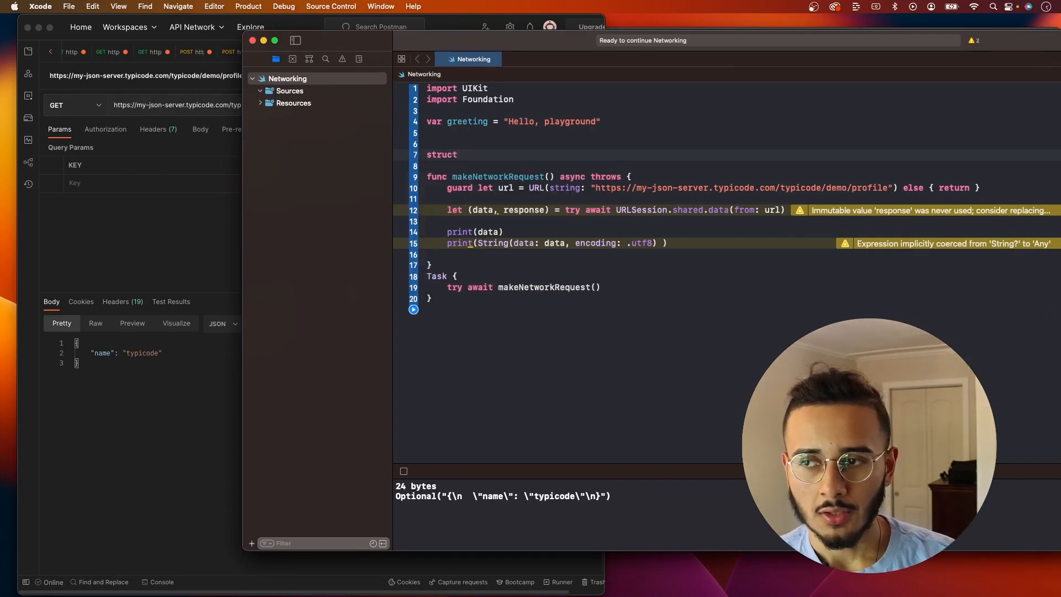
pyautogui.write('Response')
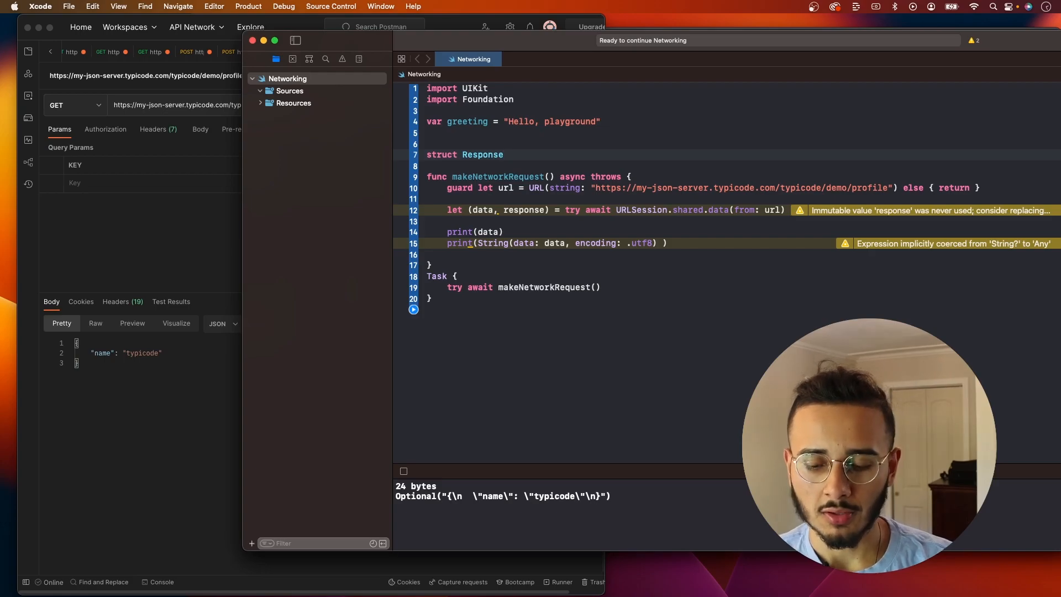
pyautogui.write(': Decodable')
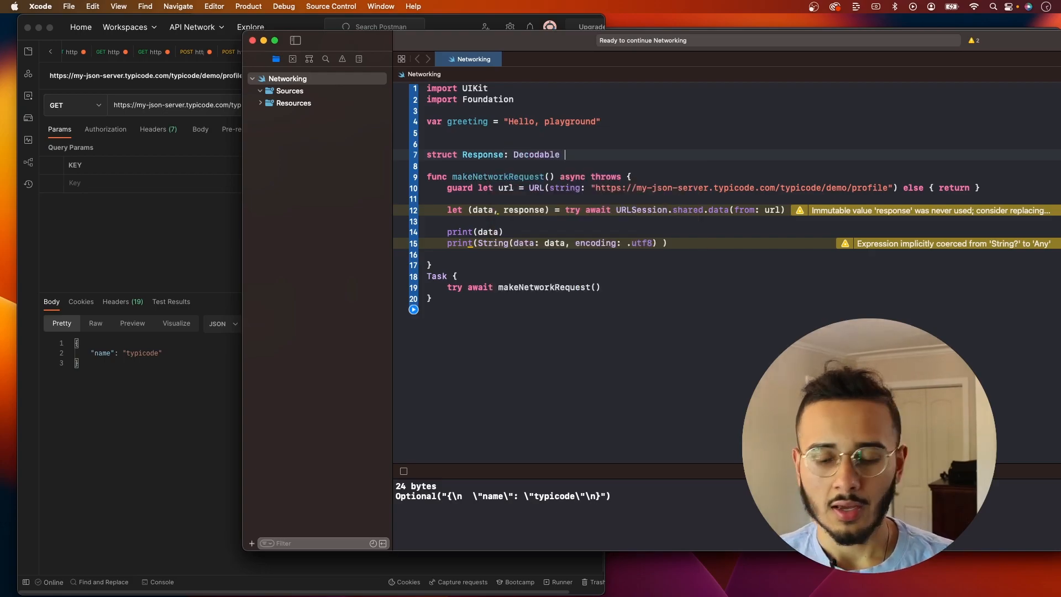
pyautogui.write('{')
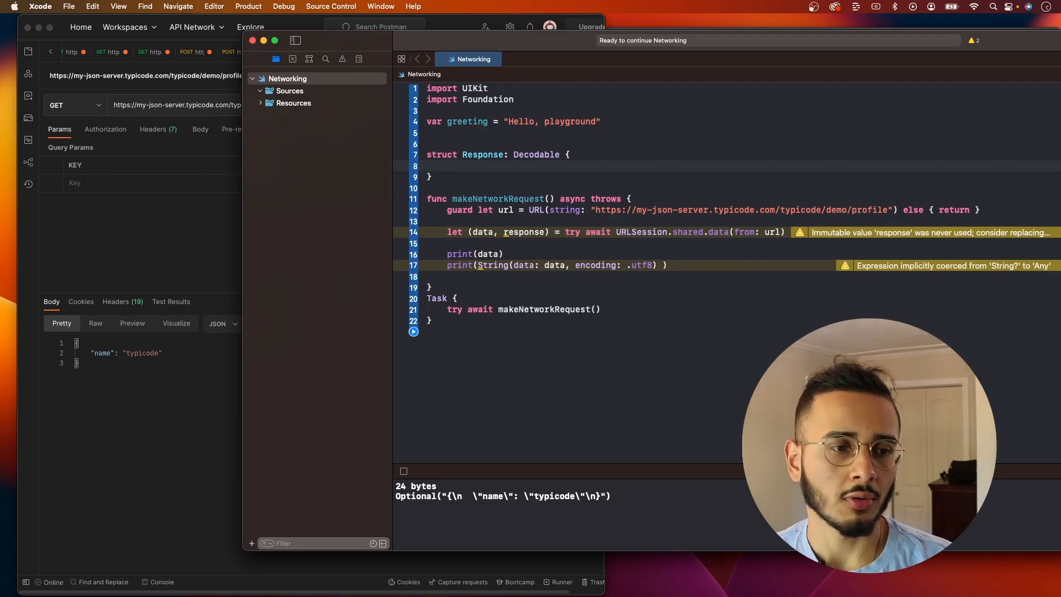
pyautogui.write('let name')
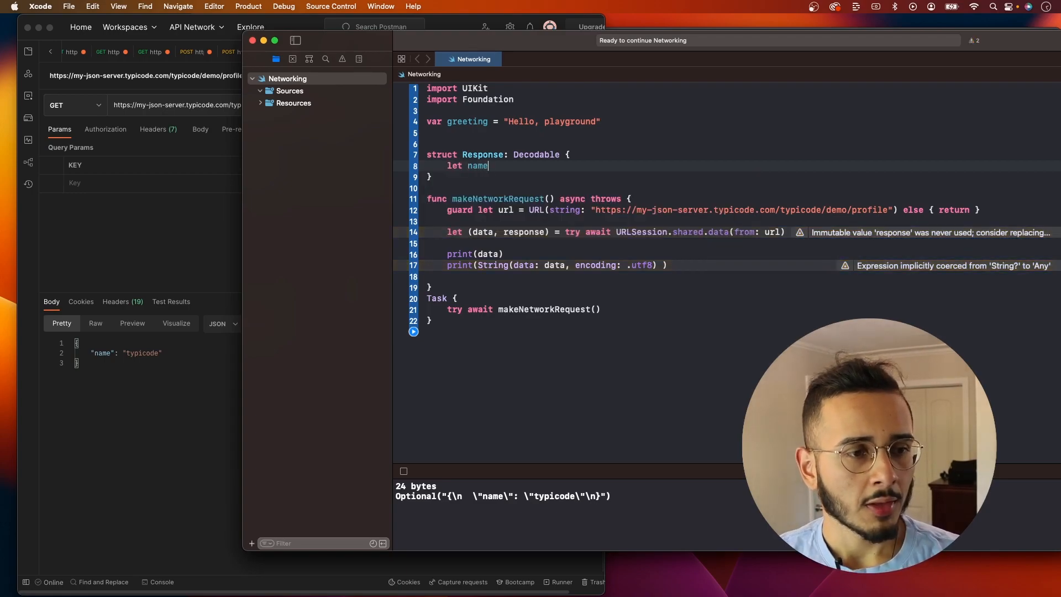
pyautogui.write(':')
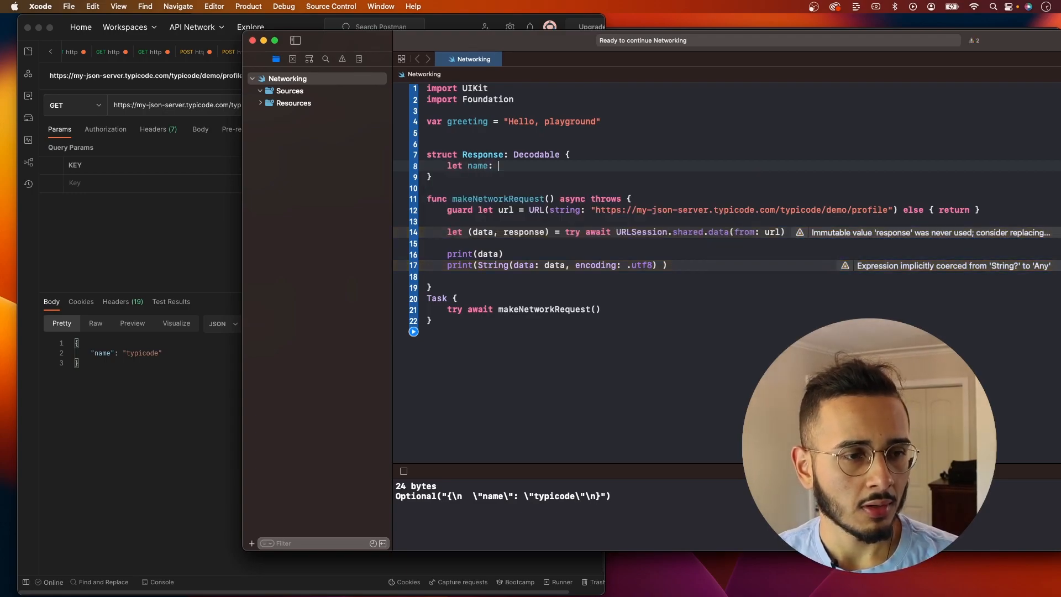
pyautogui.write('String')
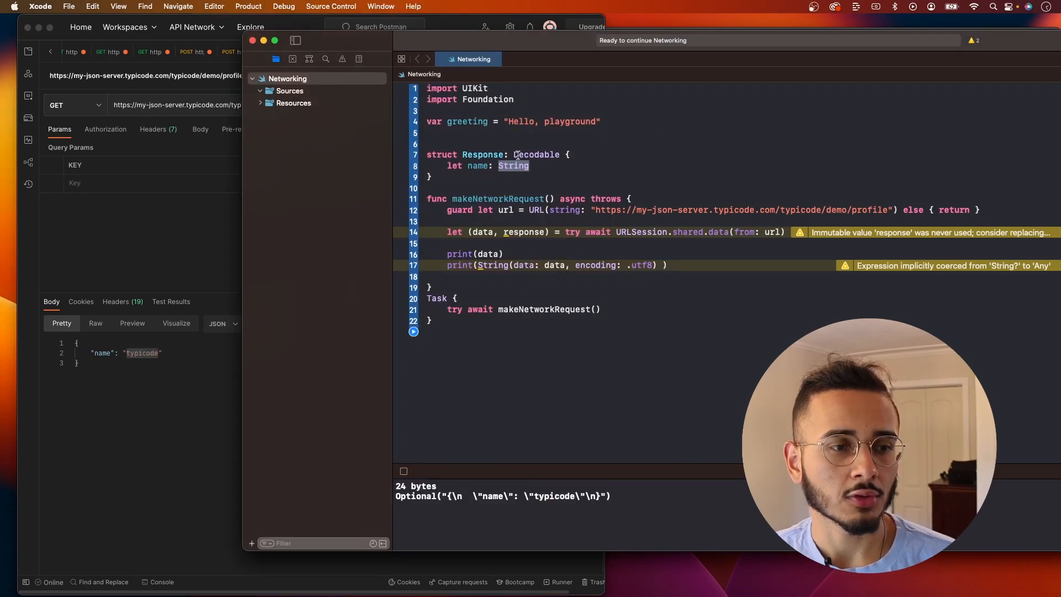
# - Create a JSONDecoder and decode Response.self from data using the decode completion
pyautogui.write('le')
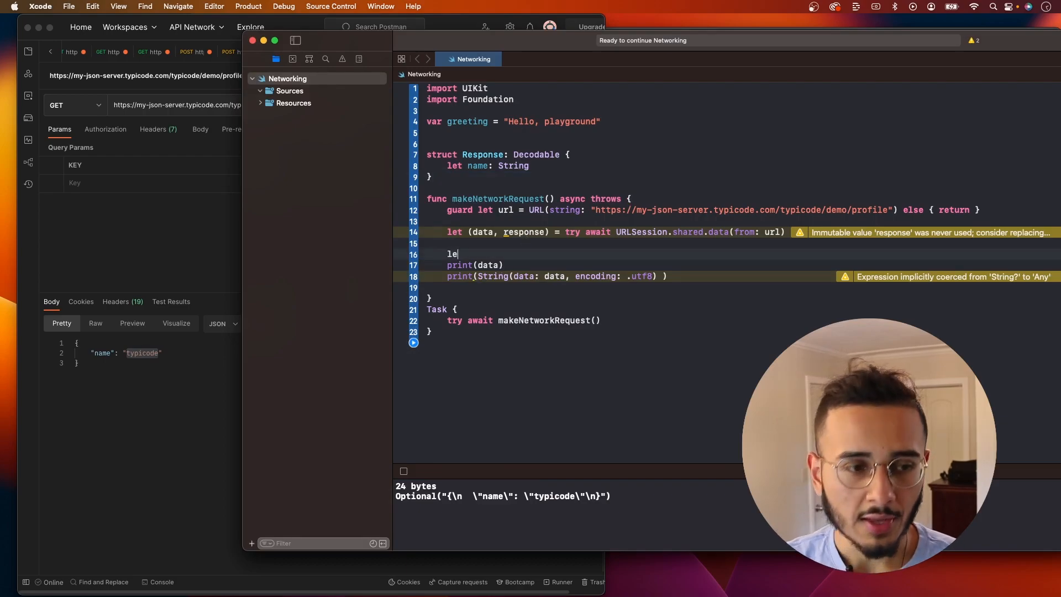
pyautogui.write('de')
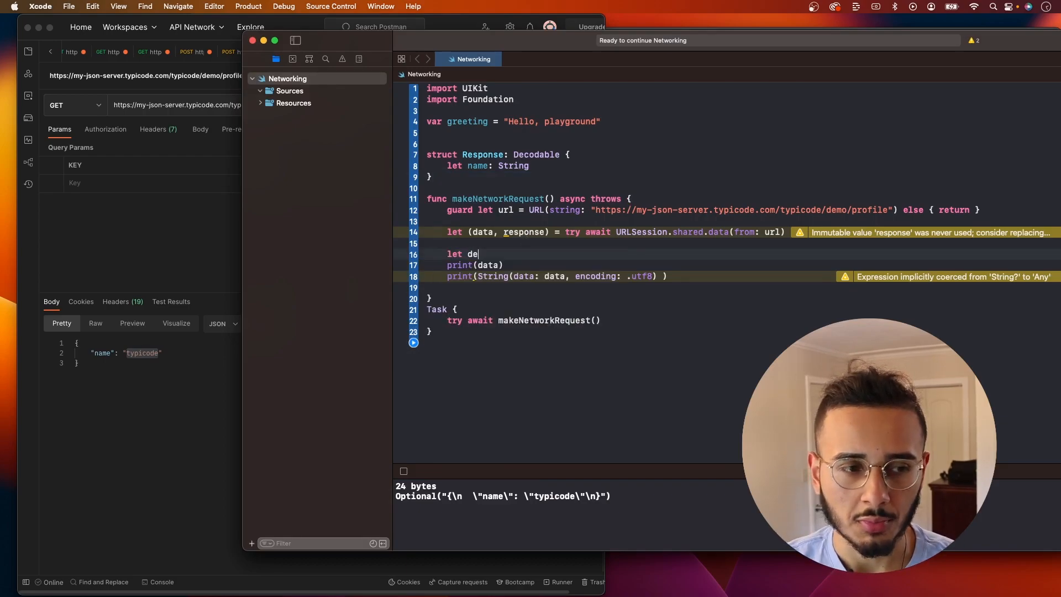
pyautogui.write('cod')
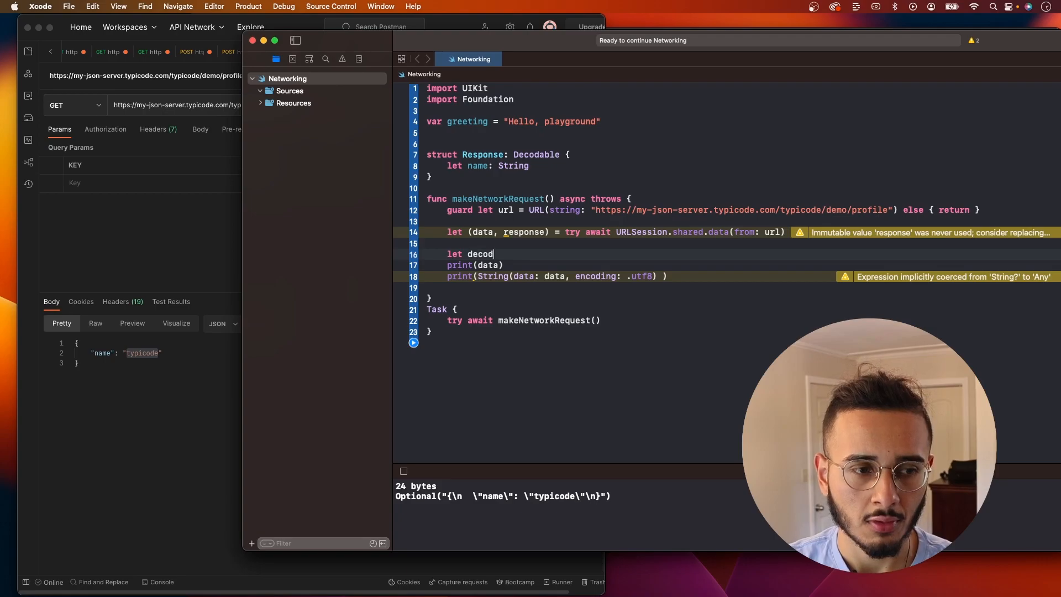
pyautogui.write('er = JSONDecoder(')
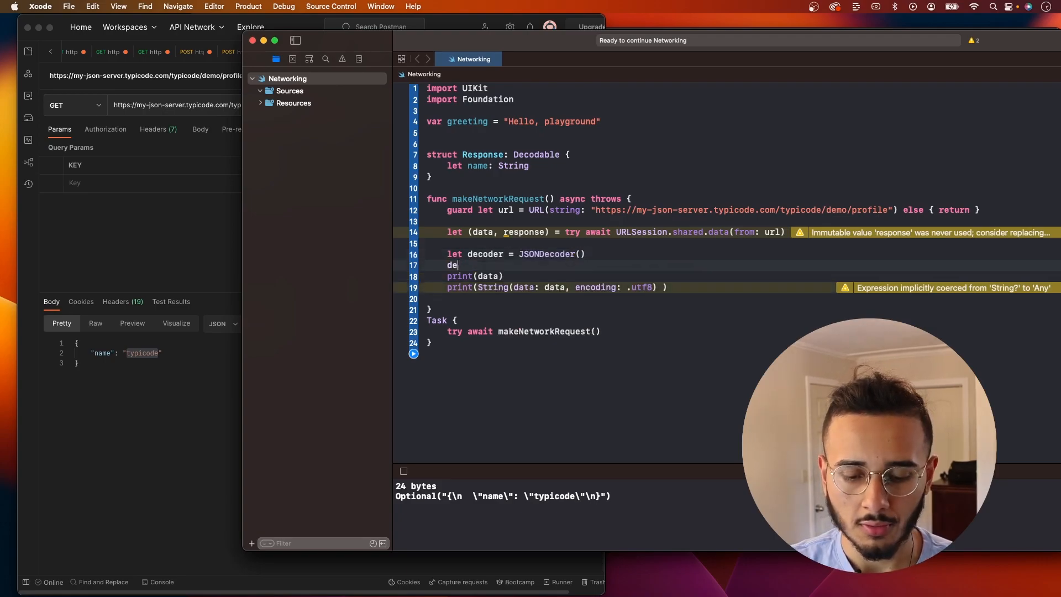
pyautogui.write('coder.de')
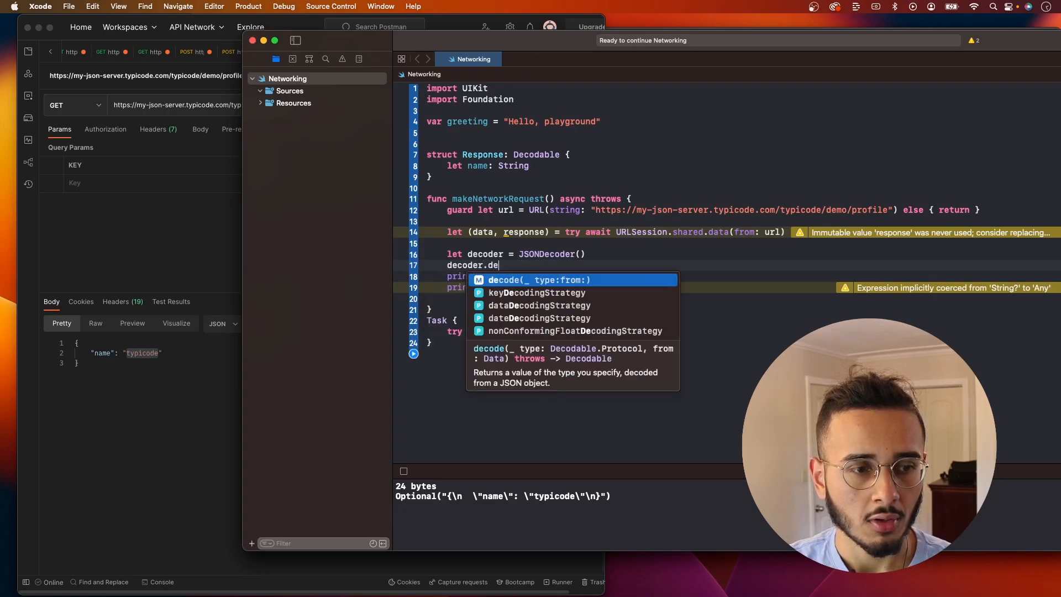
pyautogui.click(530, 279)
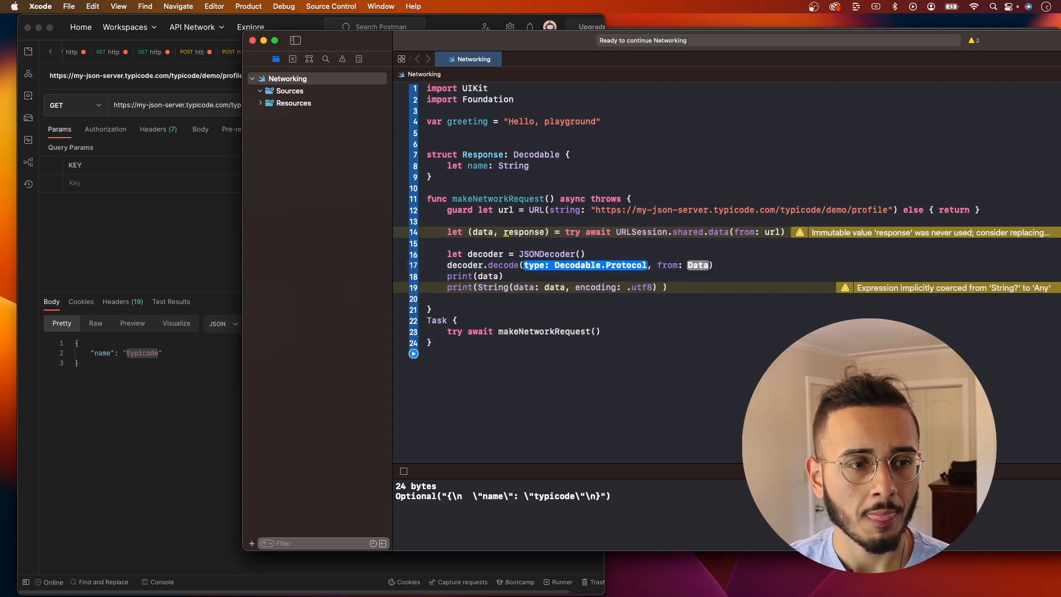
pyautogui.write('Response.self')
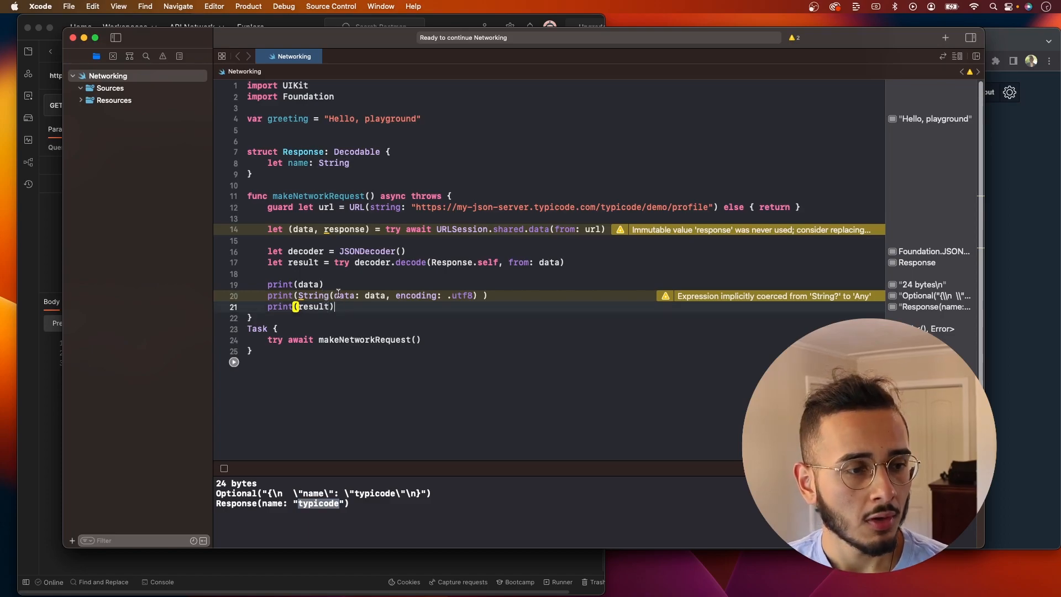
# - Add print(result.name) after print(result) and rerun the playground
pyautogui.write('print(result')
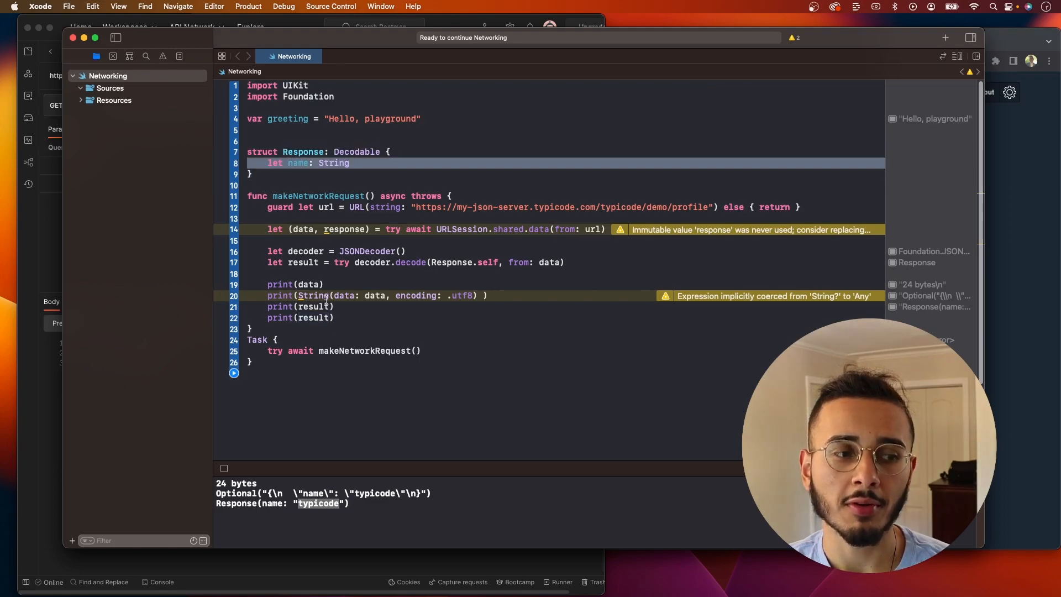
pyautogui.write('.name')
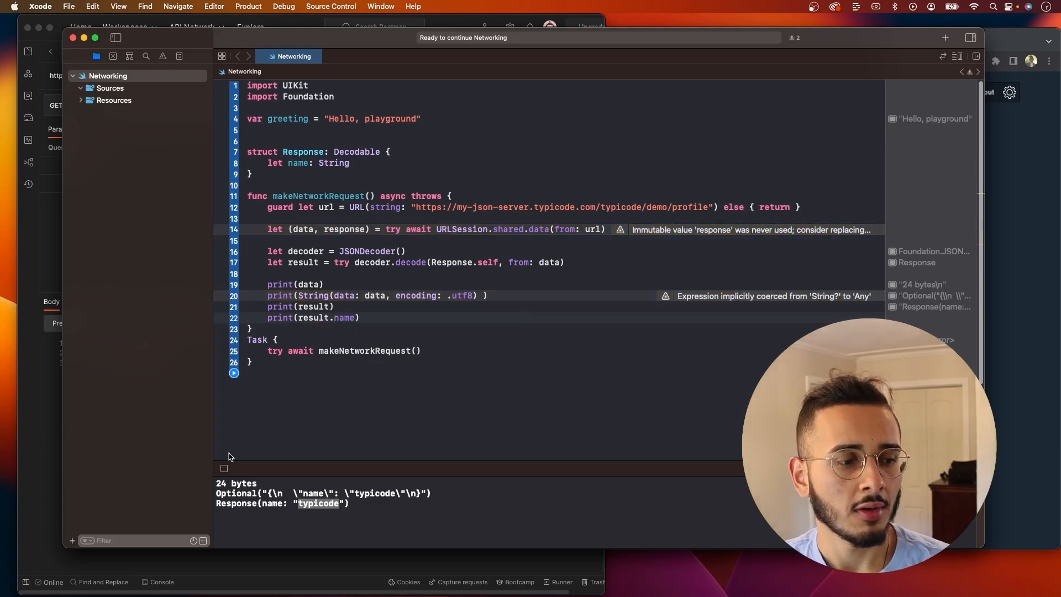
pyautogui.click(233, 373)
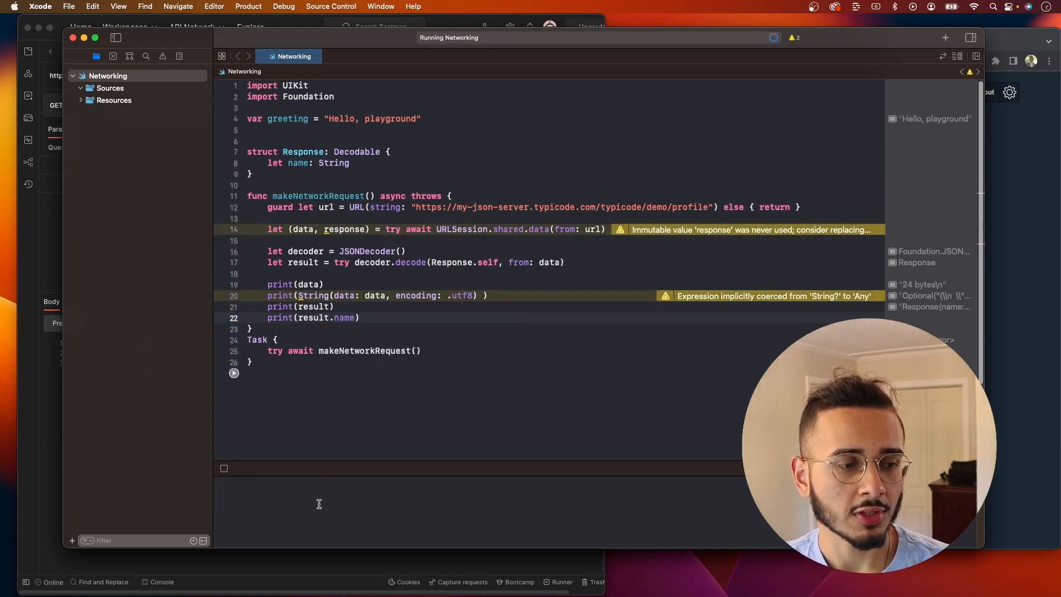